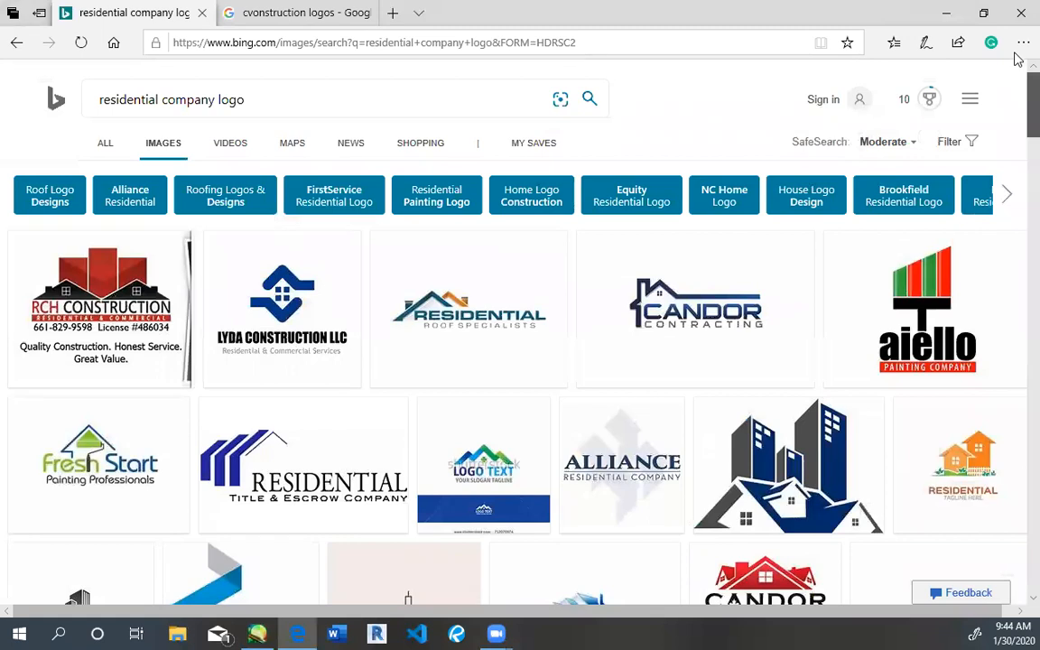
- Scroll down through the current Google Images results looking for logo references
{"action": "scroll", "scroll_direction": "down", "scroll_amount": 3}
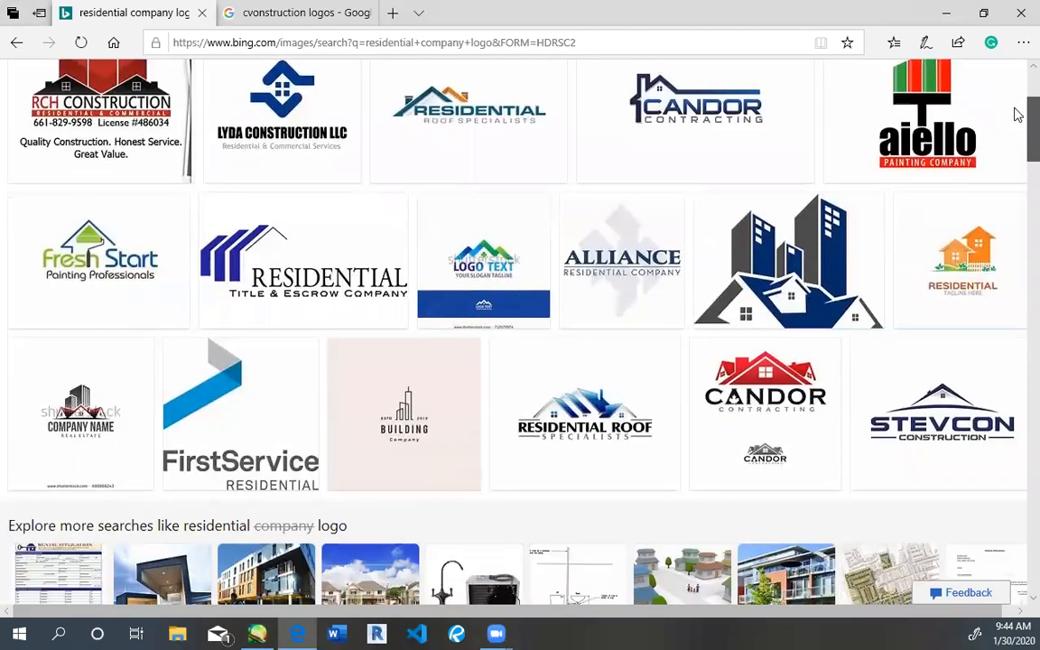
{"action": "scroll", "scroll_direction": "down", "scroll_amount": 3}
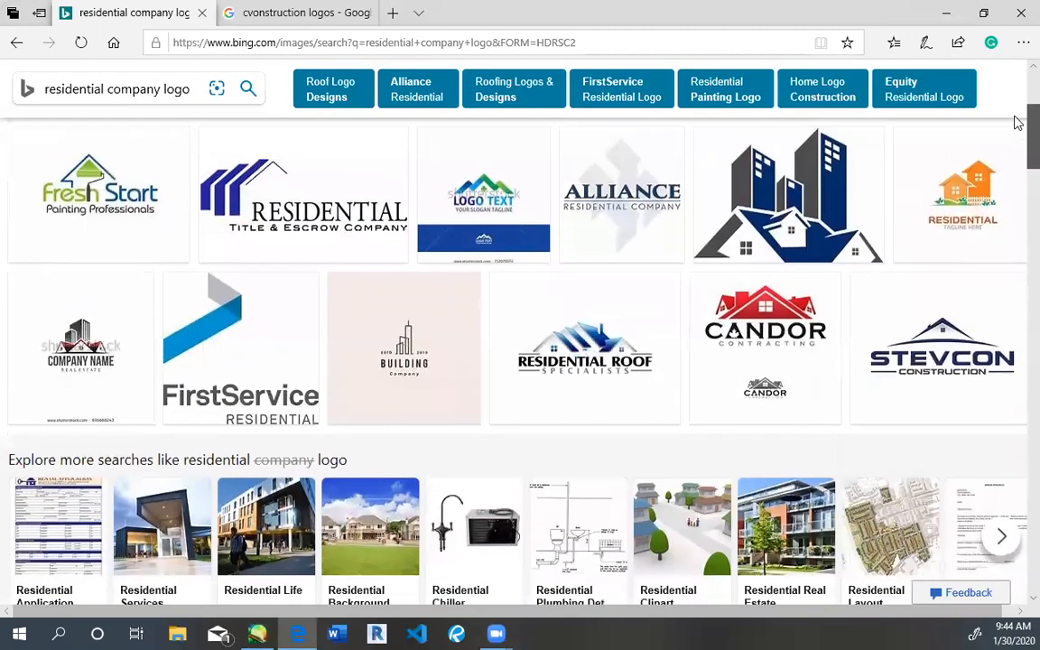
{"action": "scroll", "scroll_direction": "down", "scroll_amount": 3}
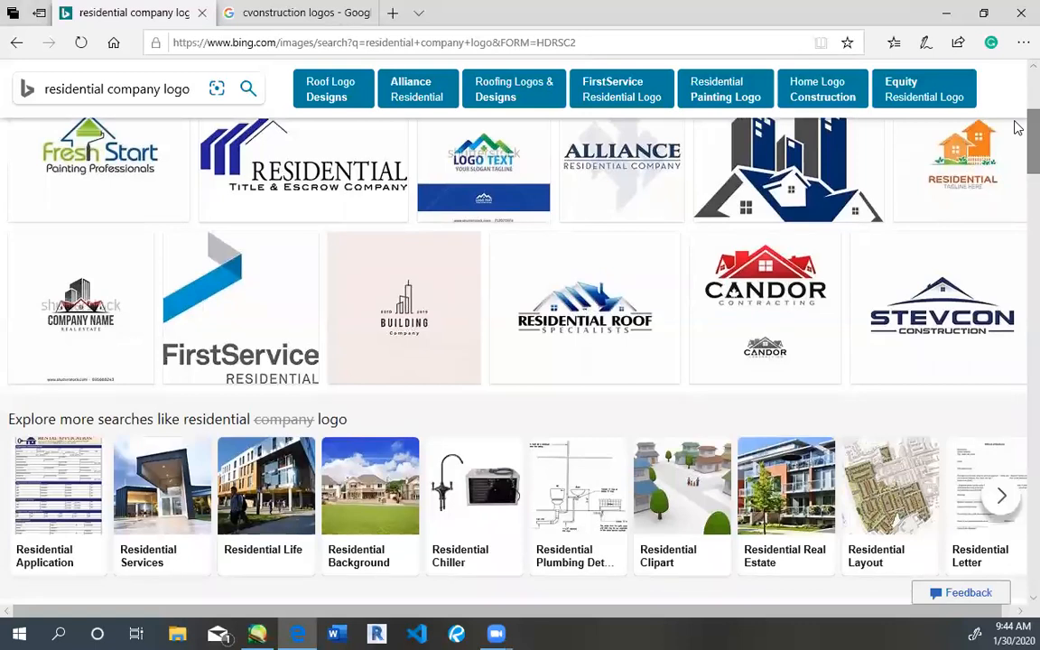
{"action": "scroll", "scroll_direction": "down", "scroll_amount": 3}
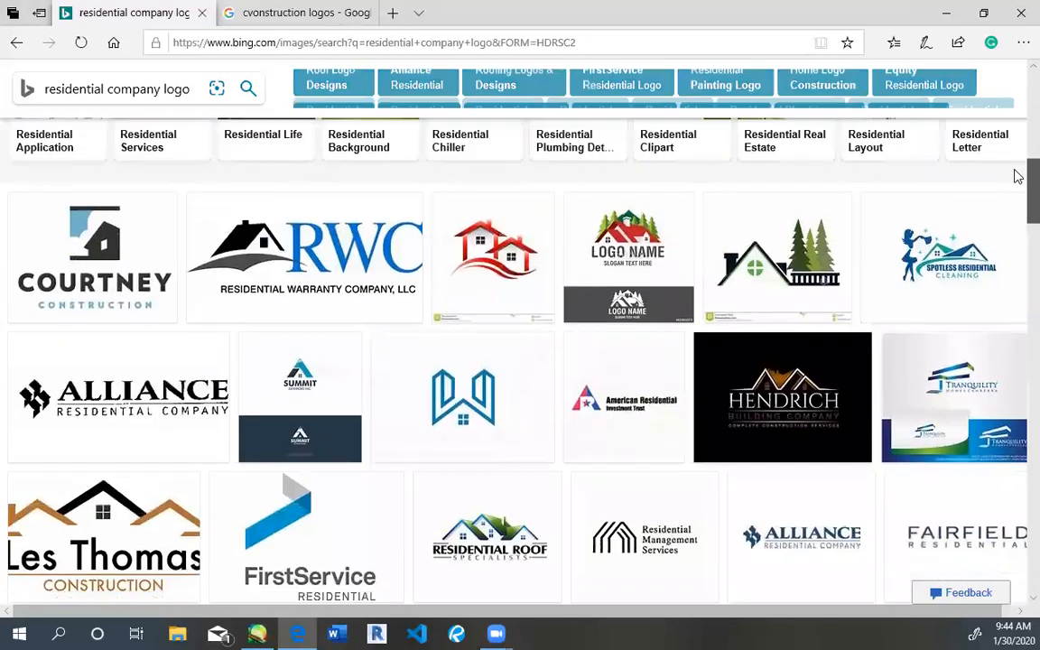
{"action": "scroll", "scroll_direction": "down", "scroll_amount": 3}
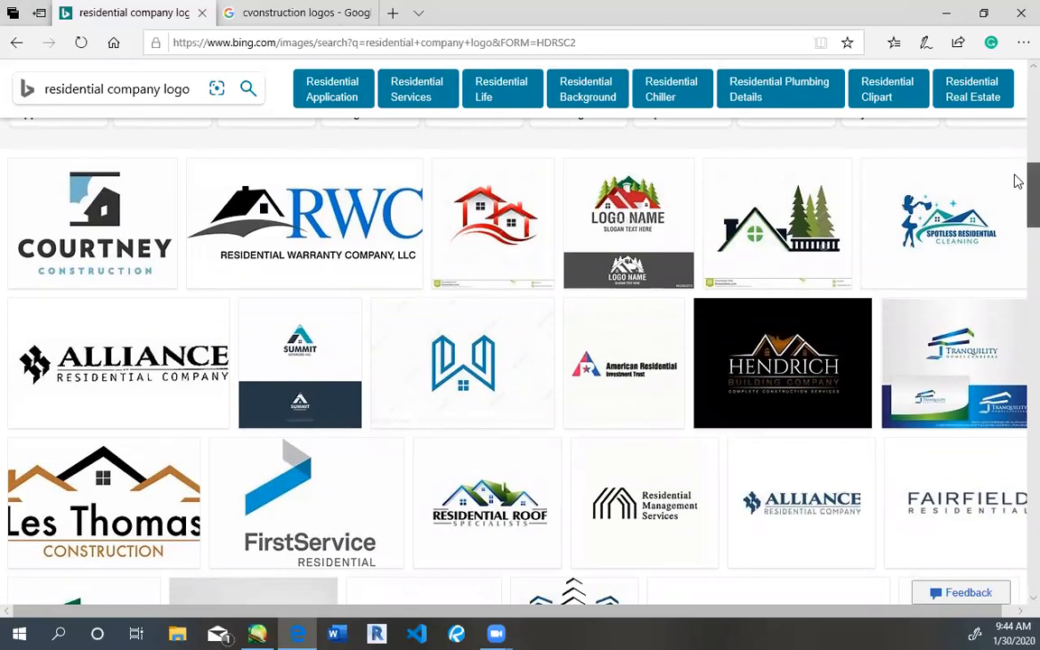
{"action": "scroll", "scroll_direction": "down", "scroll_amount": 3}
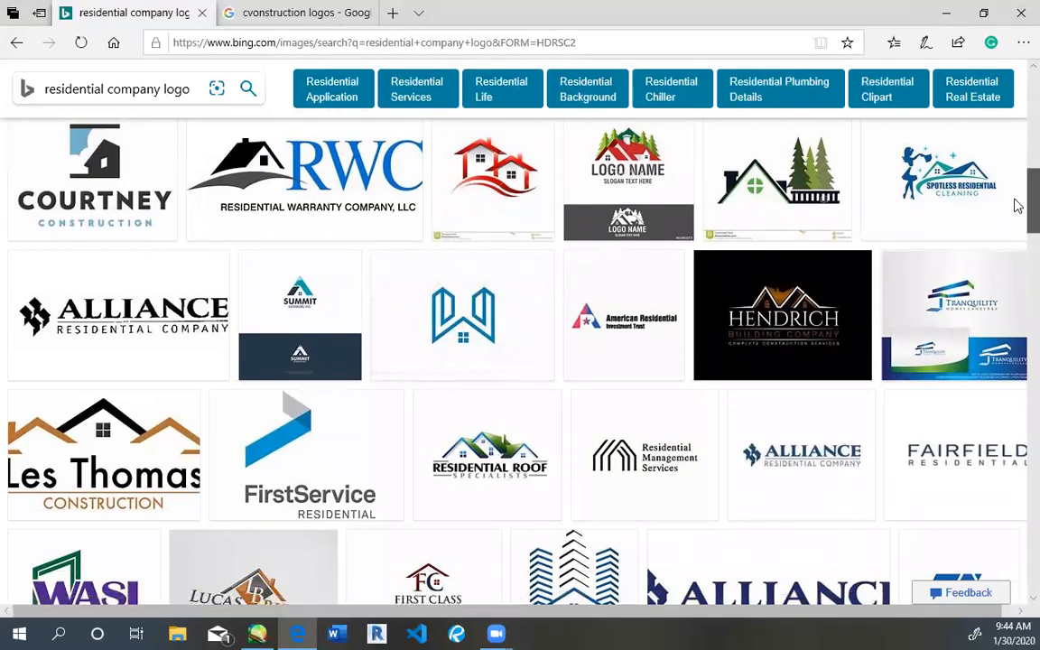
{"action": "scroll", "scroll_direction": "down", "scroll_amount": 3}
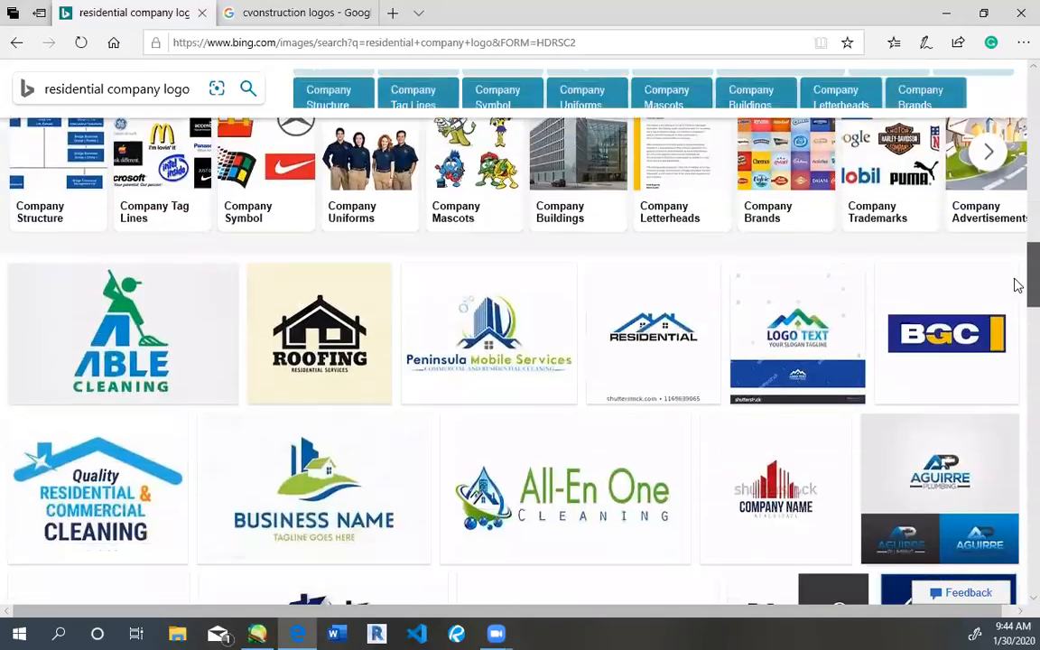
{"action": "scroll", "scroll_direction": "down", "scroll_amount": 3}
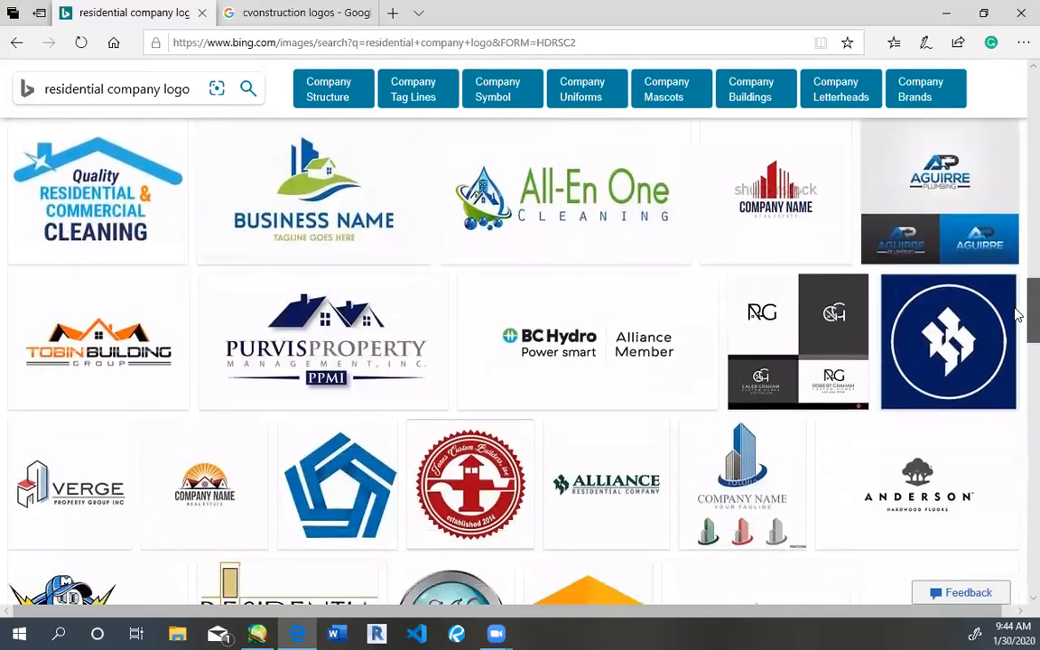
{"action": "scroll", "scroll_direction": "down", "scroll_amount": 3}
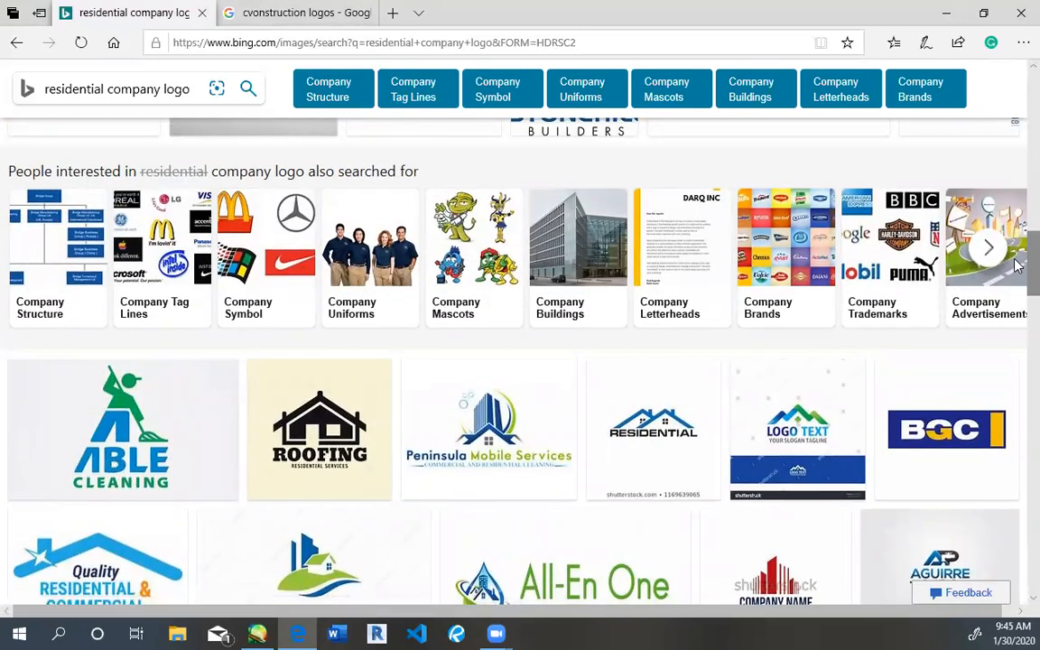
{"action": "scroll", "scroll_direction": "down", "scroll_amount": 3}
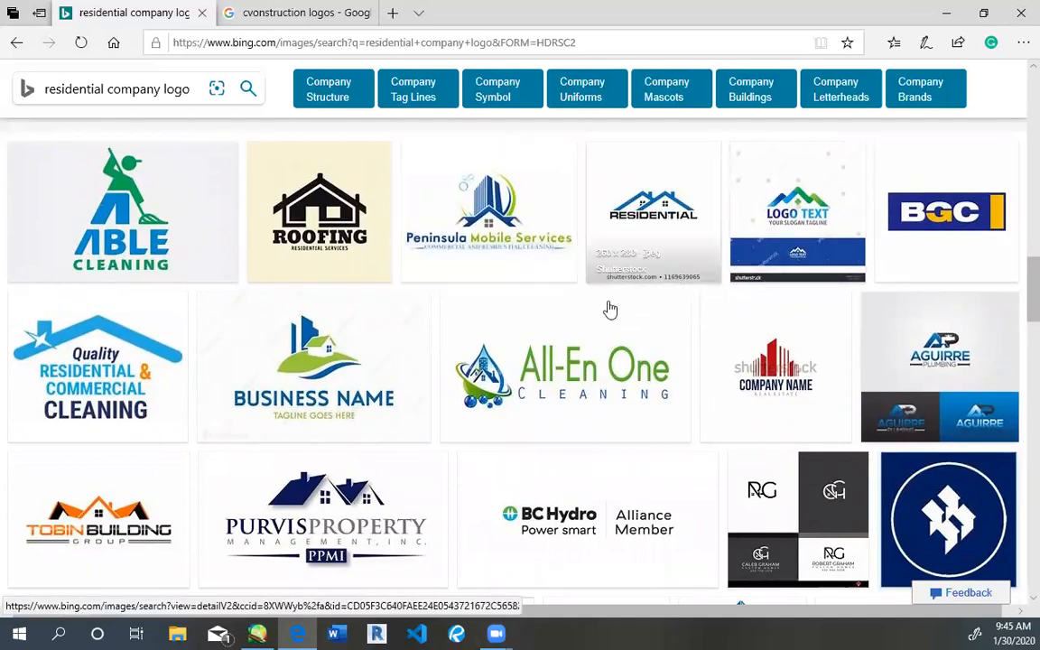
- Browse the 'construction logos' image results, then switch to the blank SAI canvas
{"action": "left_click", "coordinate": [298, 14]}
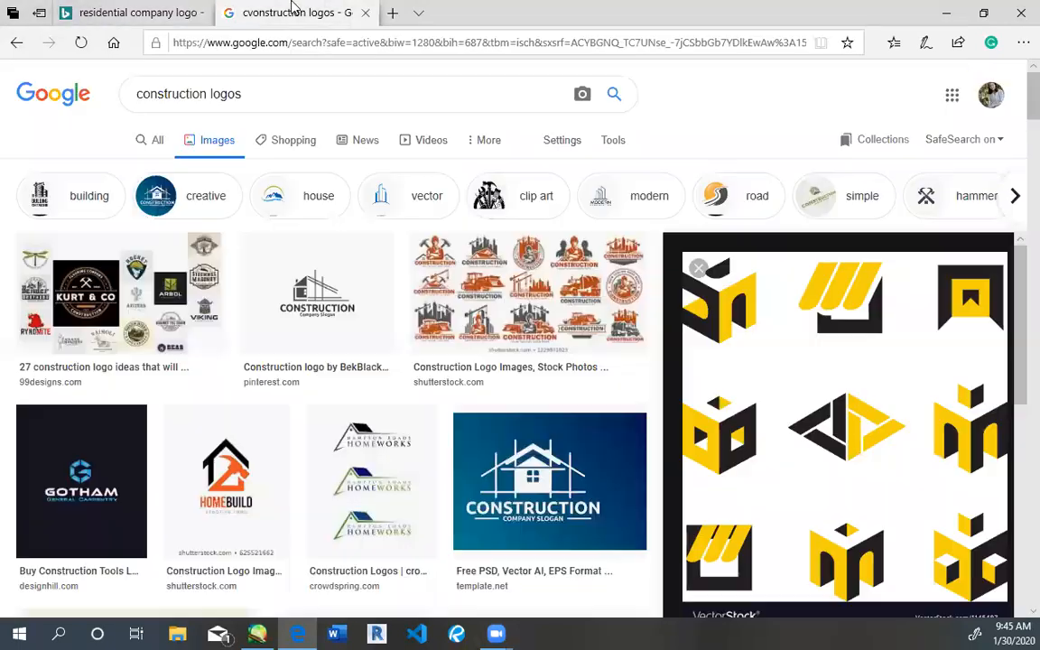
{"action": "mouse_move", "coordinate": [1020, 87]}
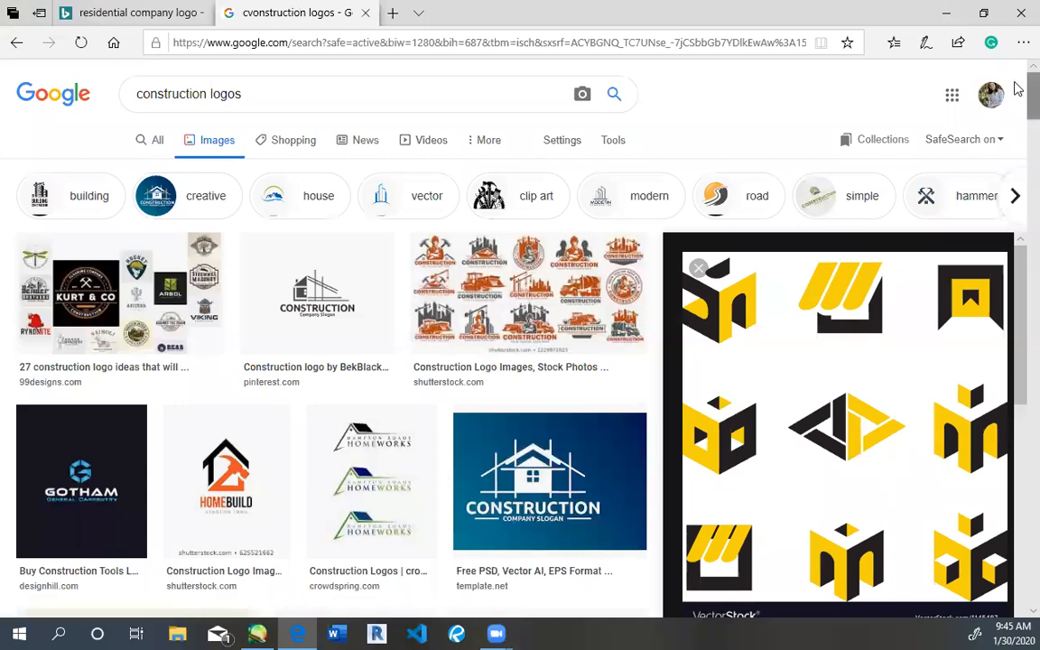
{"action": "scroll", "scroll_direction": "down", "scroll_amount": 3}
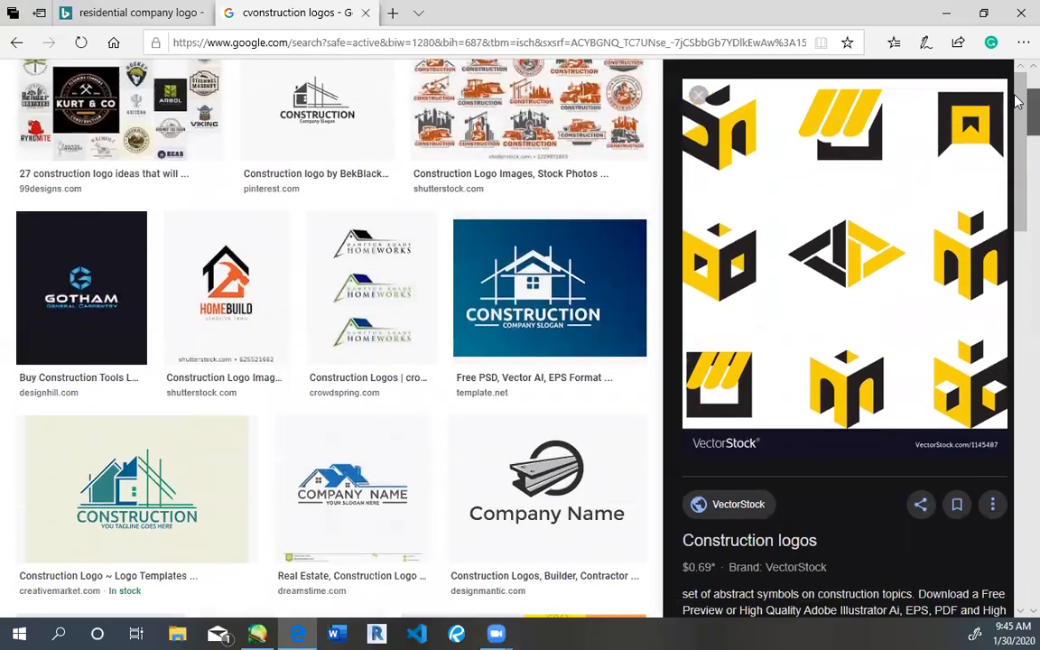
{"action": "scroll", "scroll_direction": "down", "scroll_amount": 3}
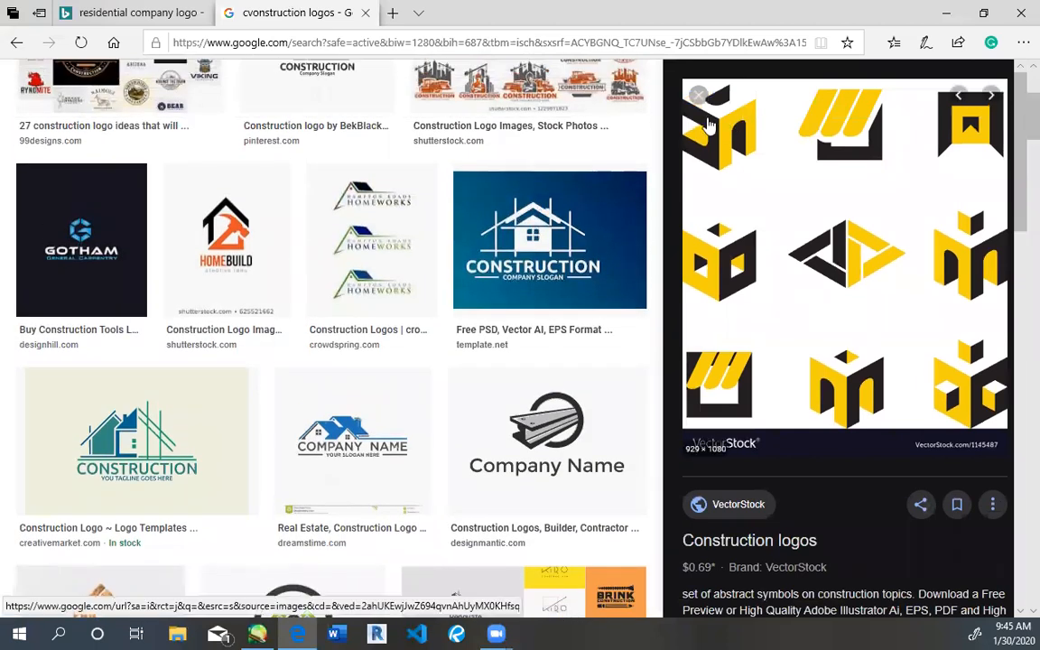
{"action": "mouse_move", "coordinate": [804, 350]}
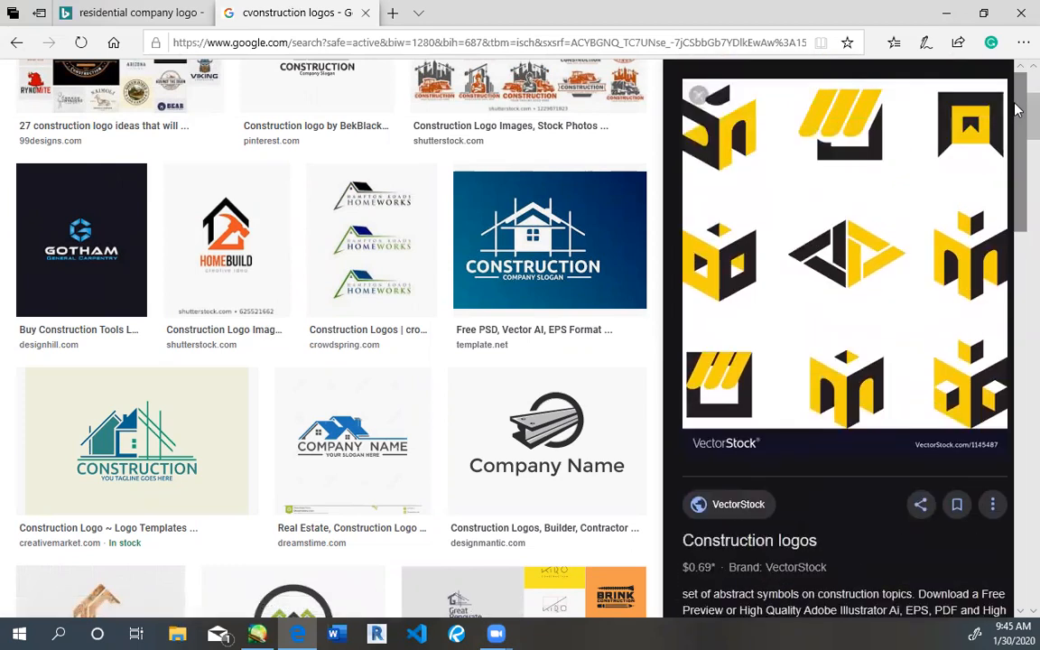
{"action": "scroll", "scroll_direction": "down", "scroll_amount": 3}
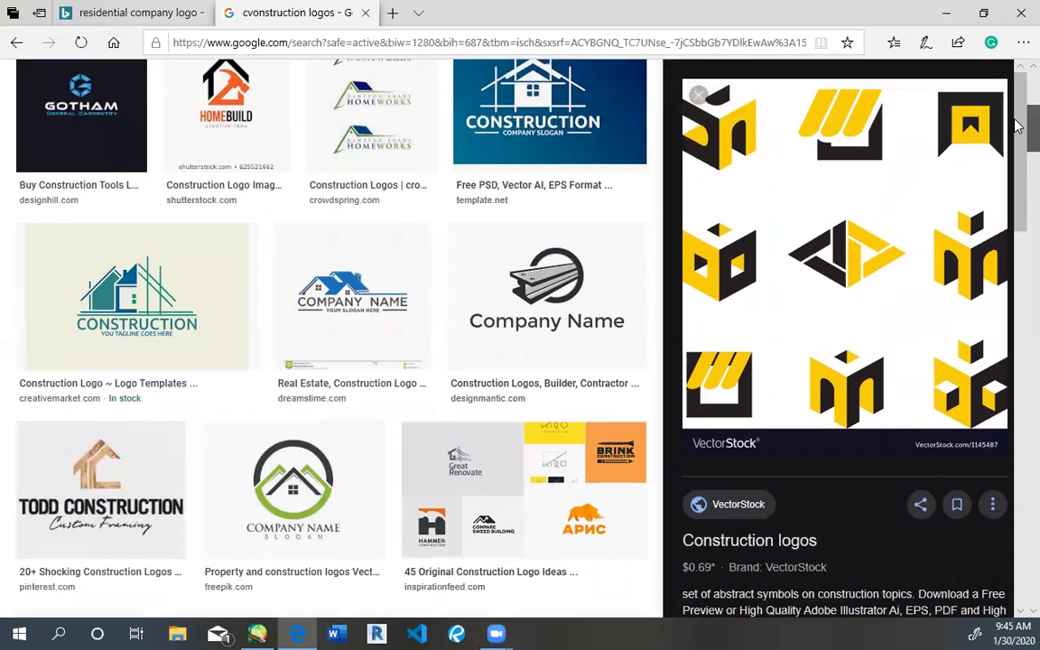
{"action": "scroll", "scroll_direction": "down", "scroll_amount": 3}
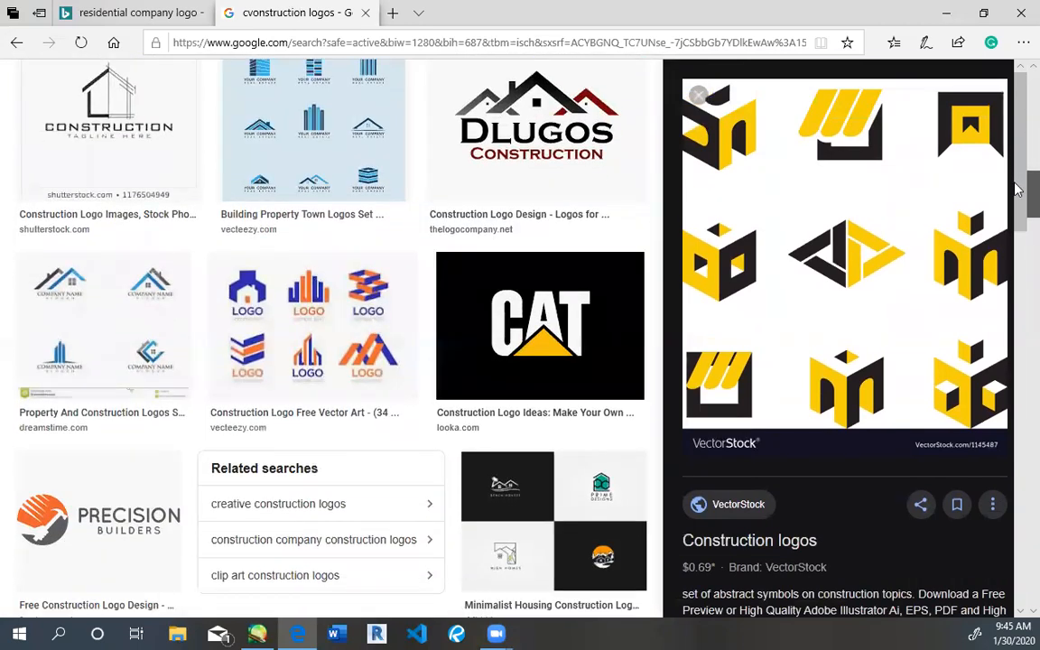
{"action": "scroll", "scroll_direction": "down", "scroll_amount": 3}
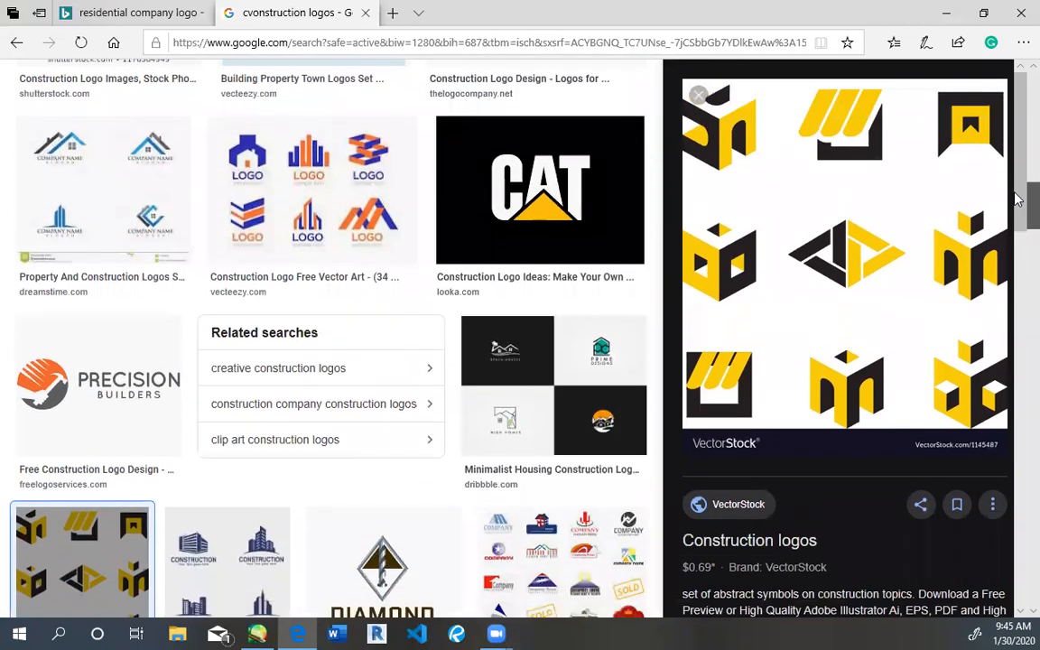
{"action": "scroll", "scroll_direction": "down", "scroll_amount": 3}
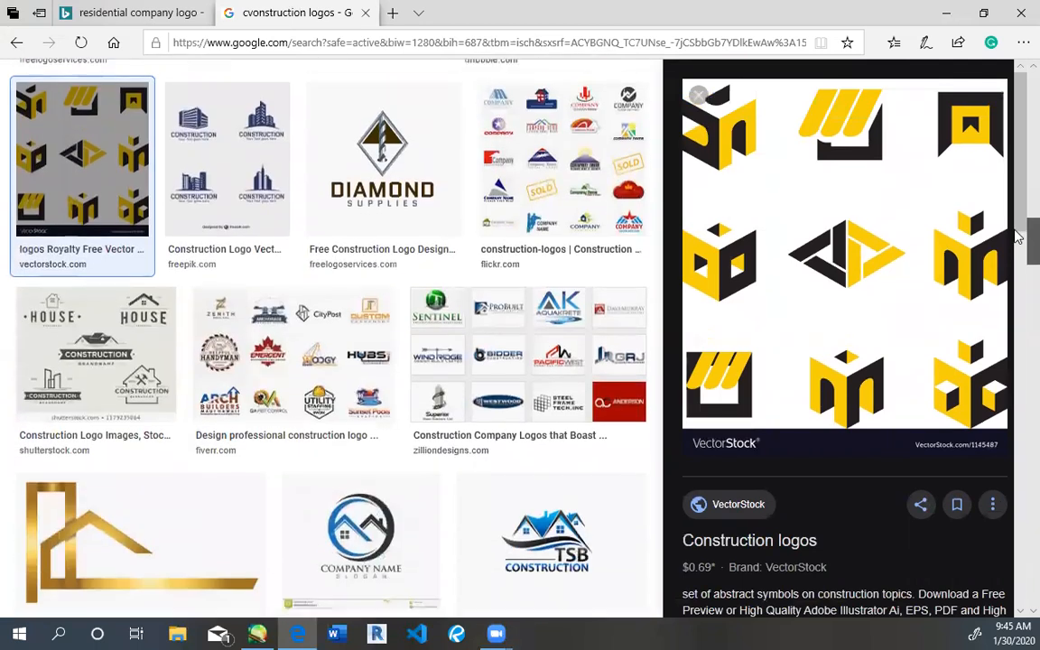
{"action": "scroll", "scroll_direction": "down", "scroll_amount": 3}
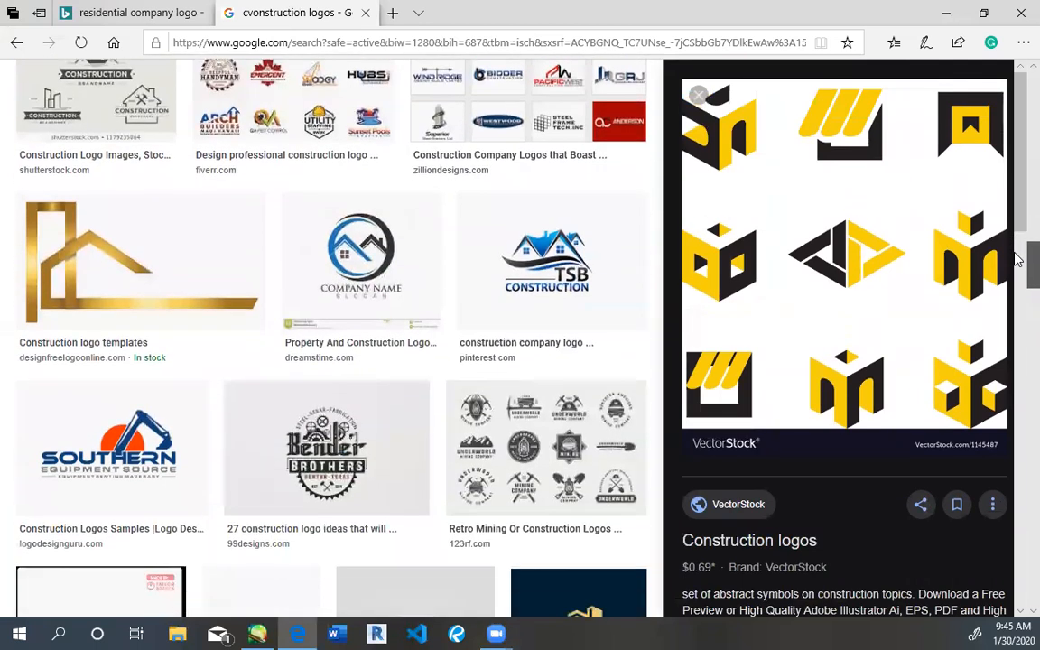
{"action": "scroll", "scroll_direction": "down", "scroll_amount": 3}
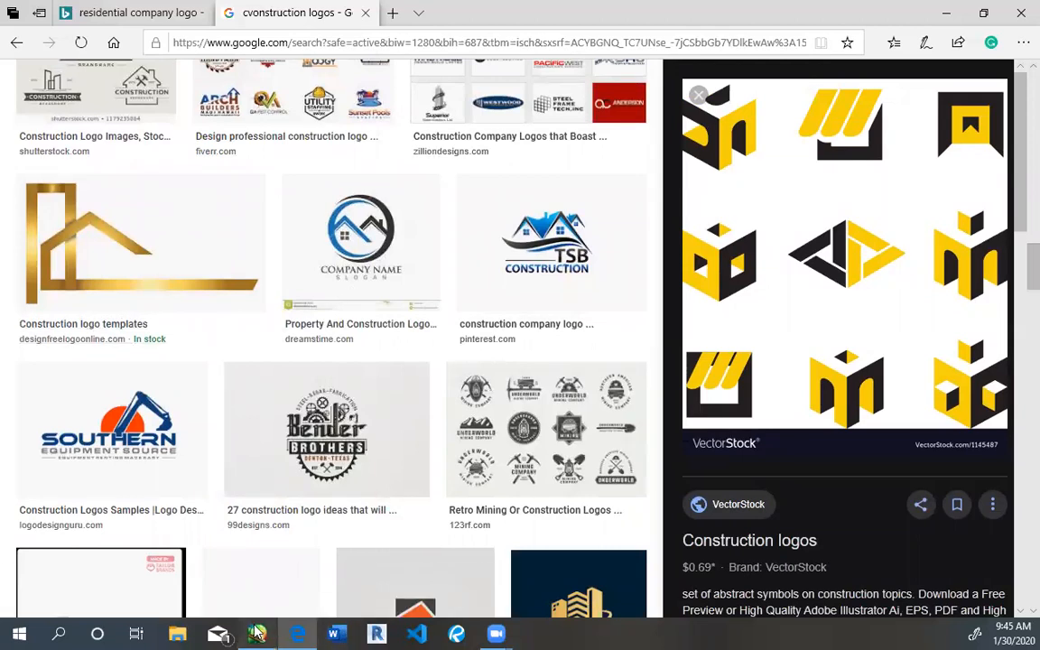
{"action": "left_click", "coordinate": [262, 634]}
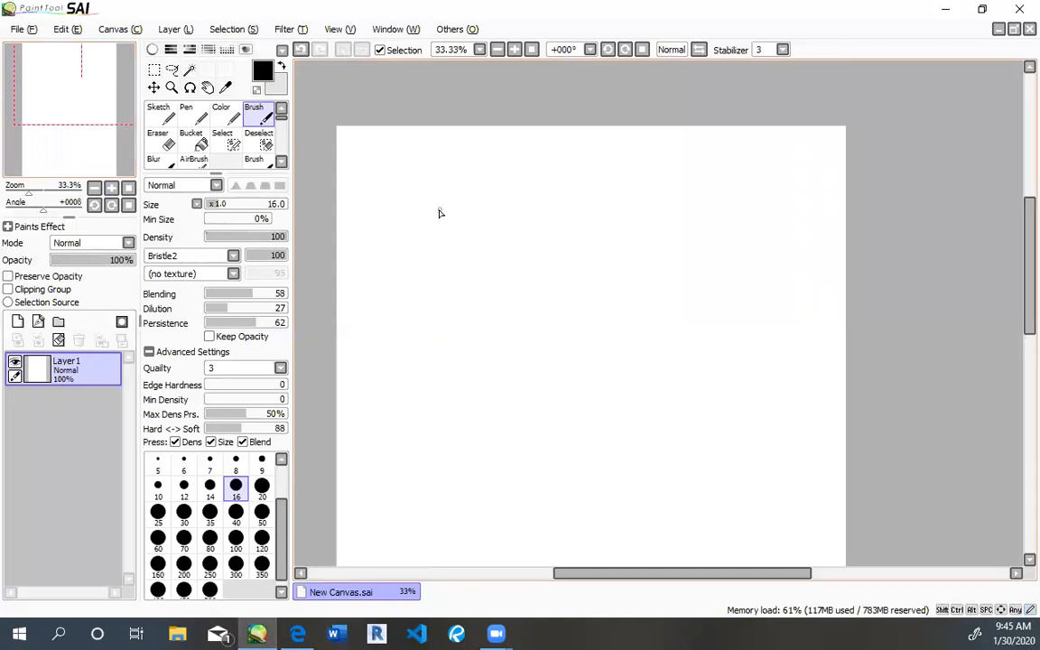
- Sketch the first vertical and top edges of a rough 3D cube near the top of the canvas
{"action": "left_click_drag", "start_coordinate": [429, 197], "coordinate": [430, 260]}
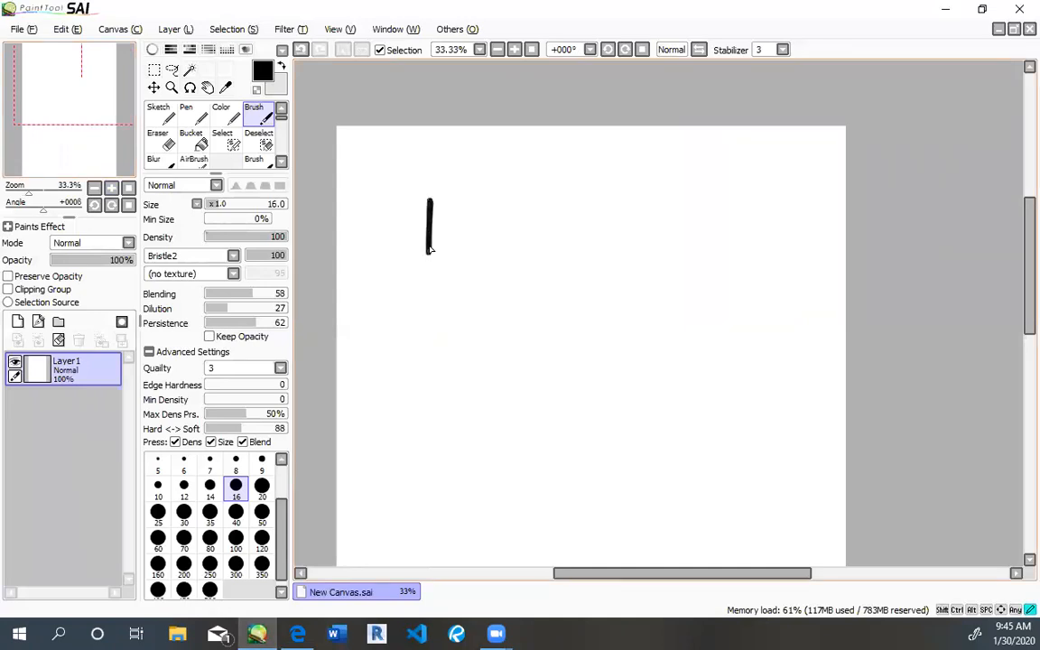
{"action": "left_click_drag", "start_coordinate": [430, 197], "coordinate": [514, 196]}
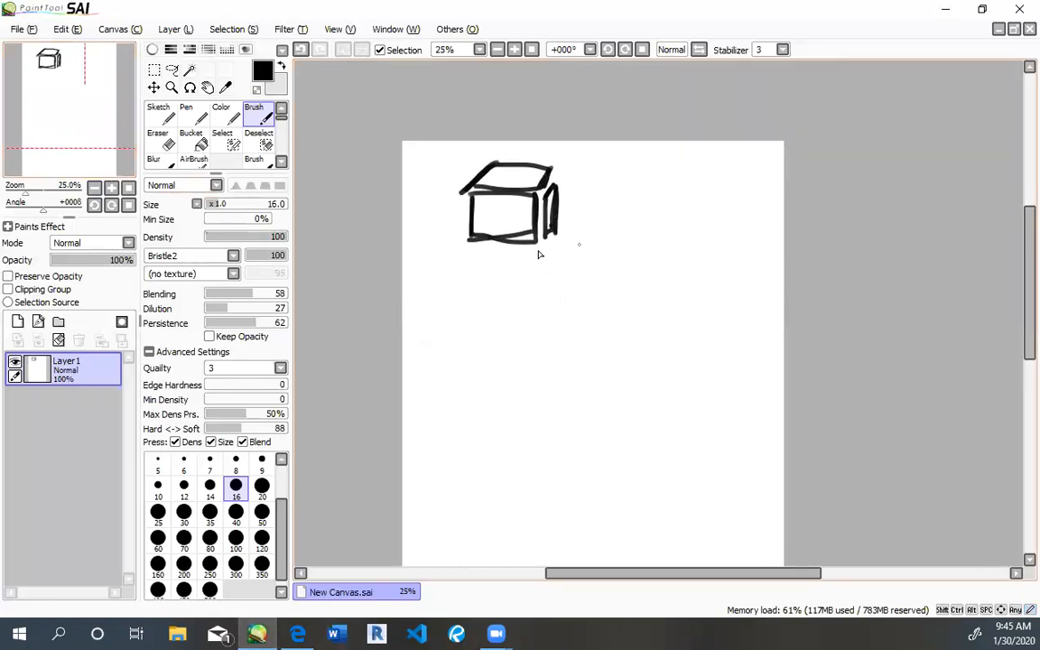
- Hand-letter HUEBER then HOMES on two lines under the cube and refine the sketch
{"action": "left_click_drag", "start_coordinate": [429, 244], "coordinate": [455, 271]}
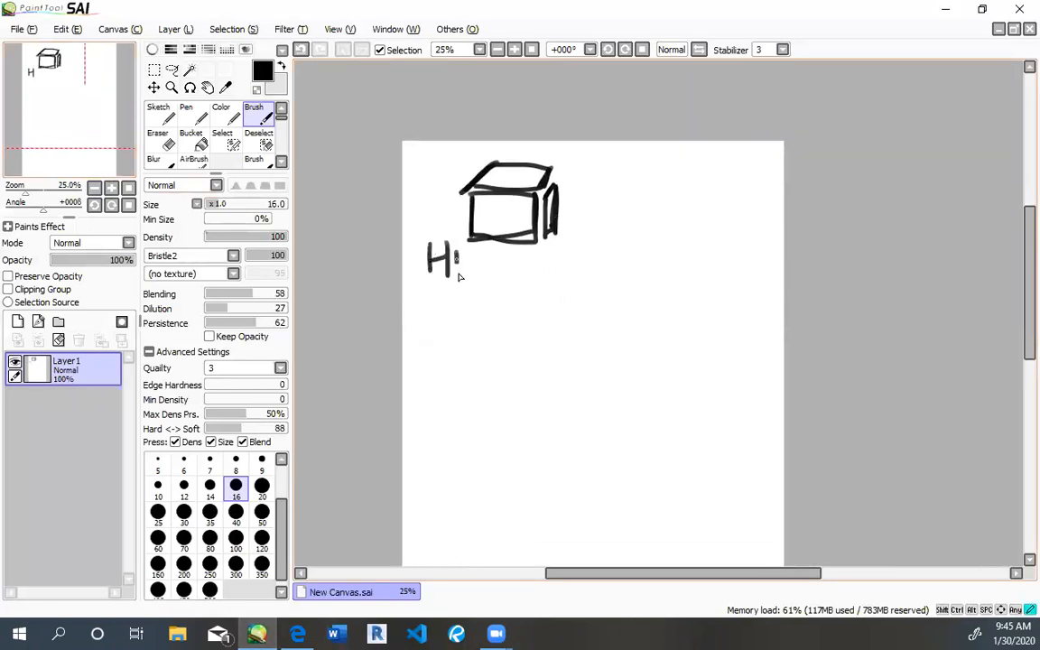
{"action": "left_click_drag", "start_coordinate": [452, 262], "coordinate": [533, 261]}
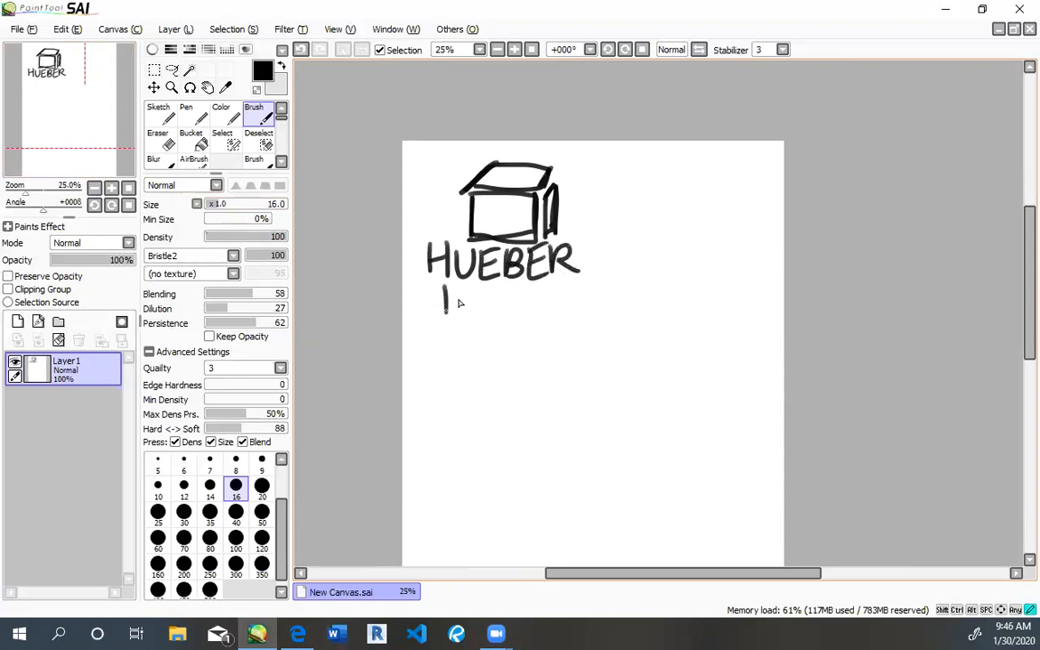
{"action": "left_click_drag", "start_coordinate": [442, 289], "coordinate": [551, 321]}
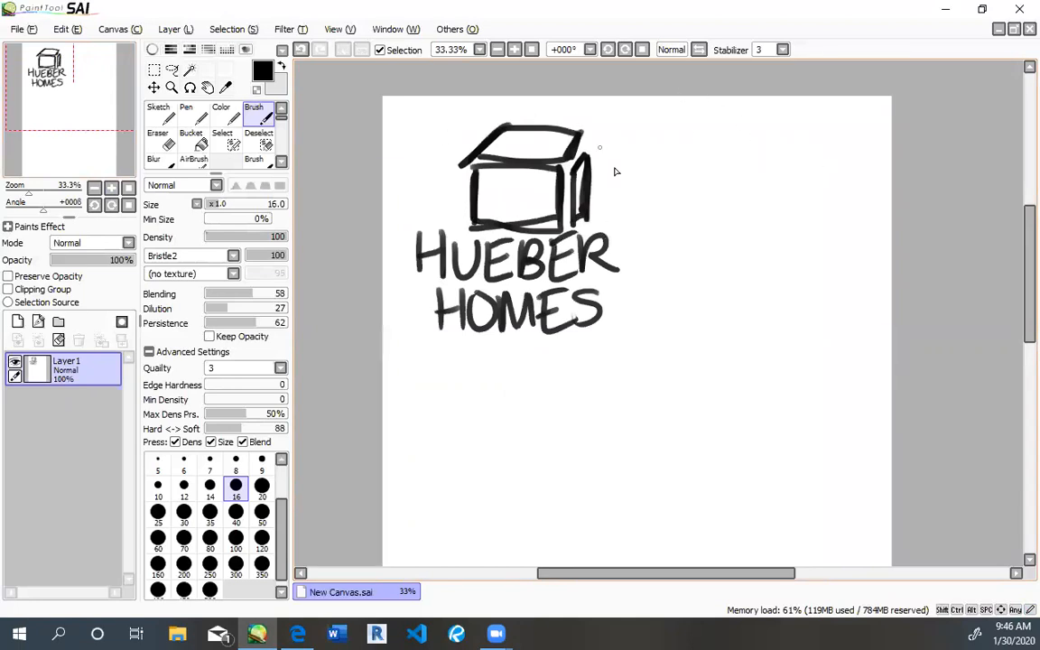
{"action": "left_click_drag", "start_coordinate": [718, 217], "coordinate": [758, 162]}
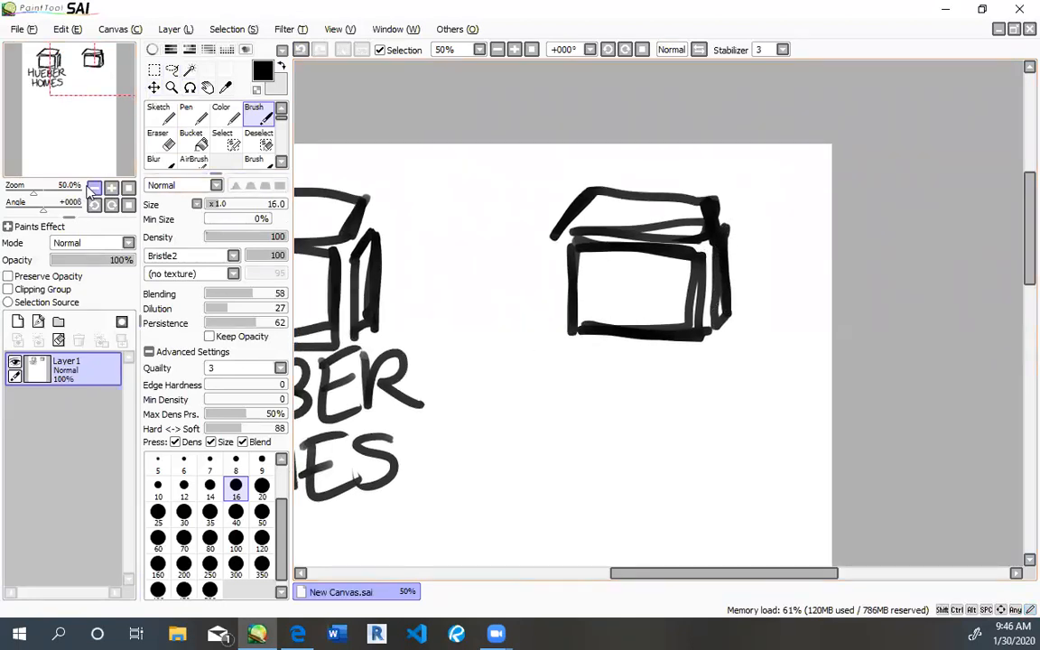
- Adjust the navigator zoom to view the whole page with the second house sketch
{"action": "left_click", "coordinate": [94, 186]}
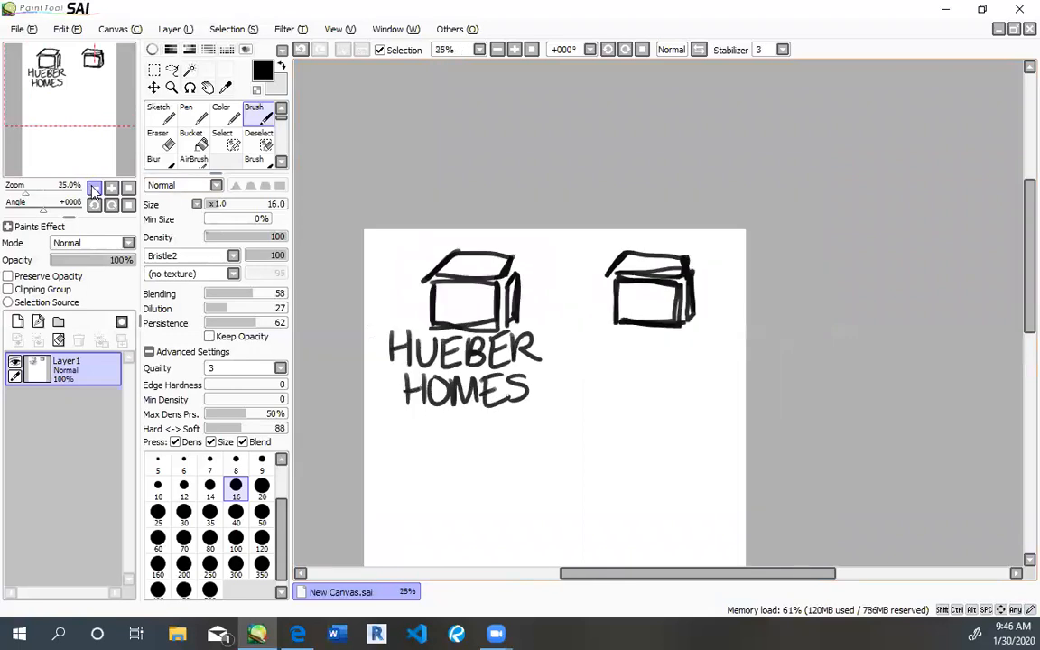
{"action": "left_click", "coordinate": [94, 186]}
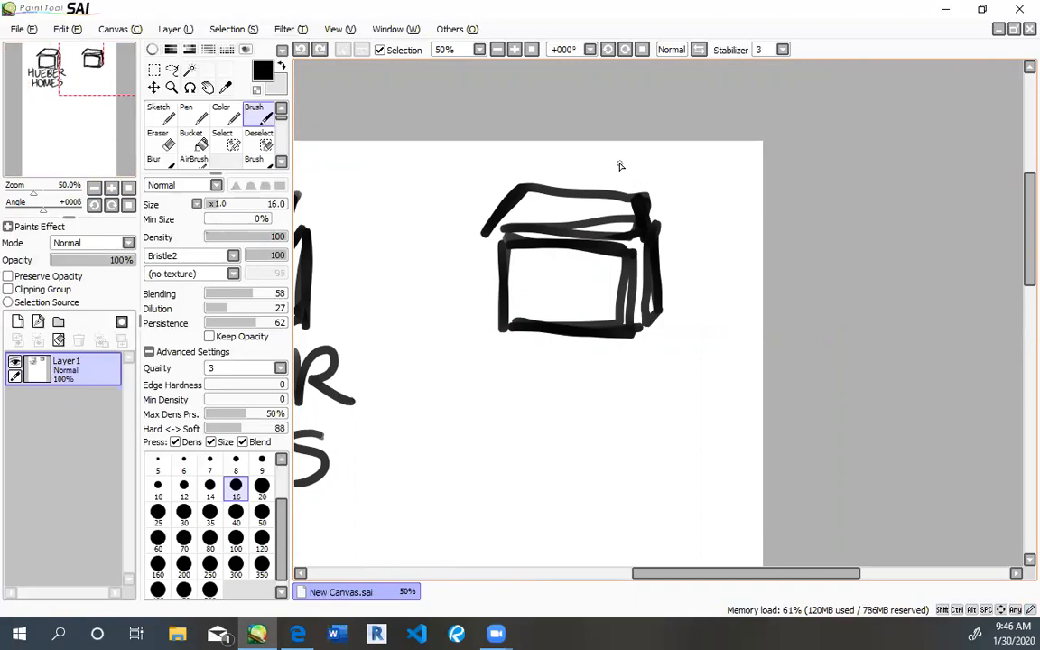
{"action": "left_click", "coordinate": [112, 188]}
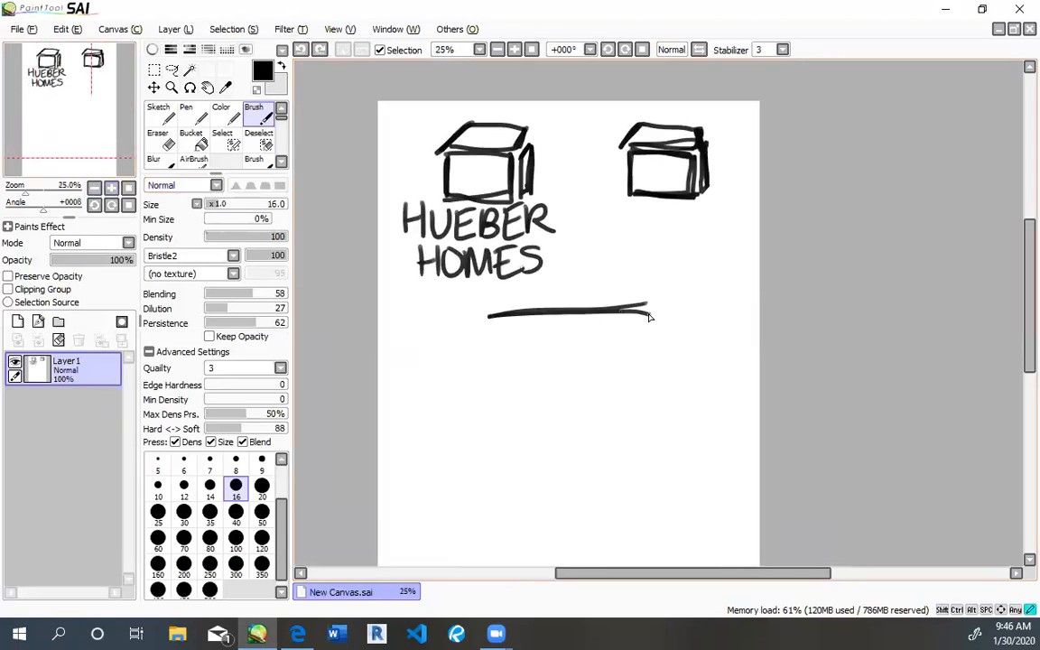
- Draw a larger house's roof and walls below, lettering HUEBER and HOMES on its front face
{"action": "left_click_drag", "start_coordinate": [487, 316], "coordinate": [442, 383]}
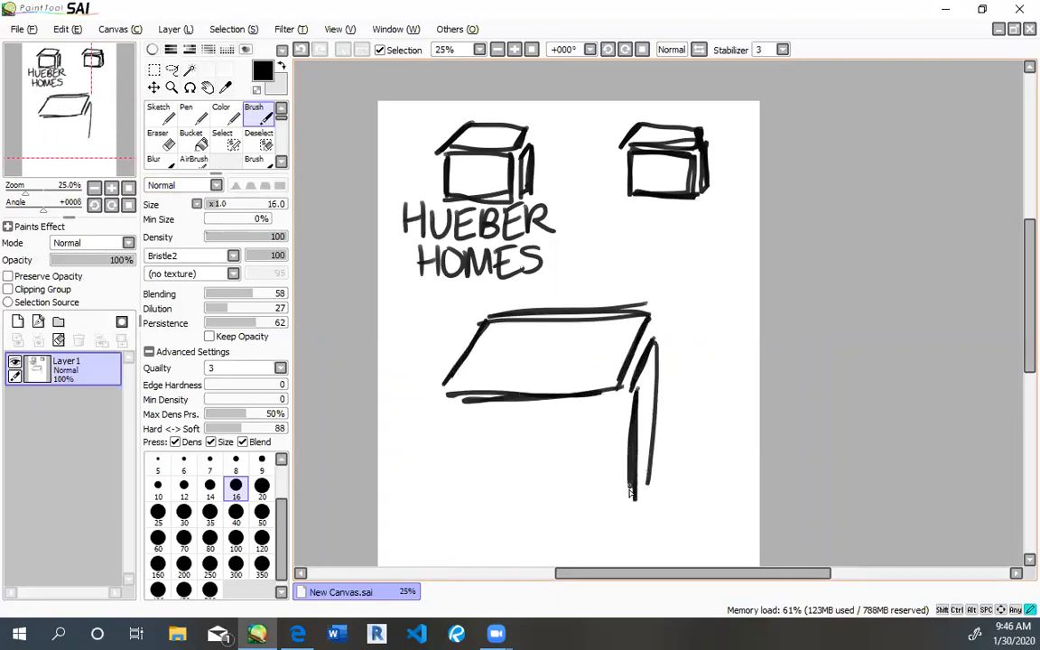
{"action": "scroll", "scroll_direction": "down", "scroll_amount": 3}
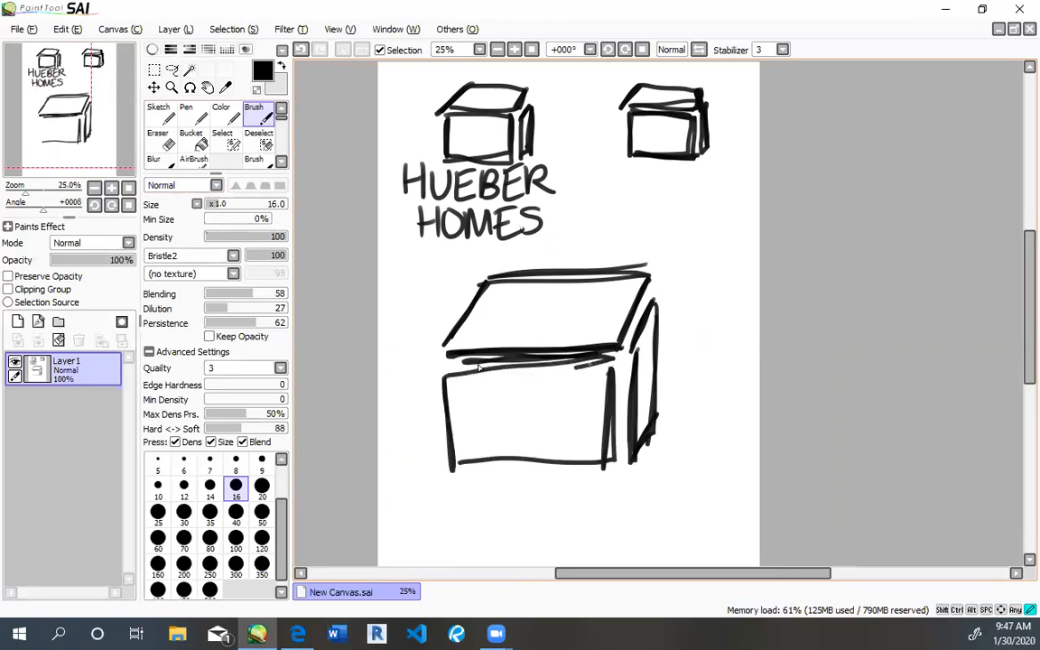
{"action": "left_click_drag", "start_coordinate": [460, 382], "coordinate": [470, 411]}
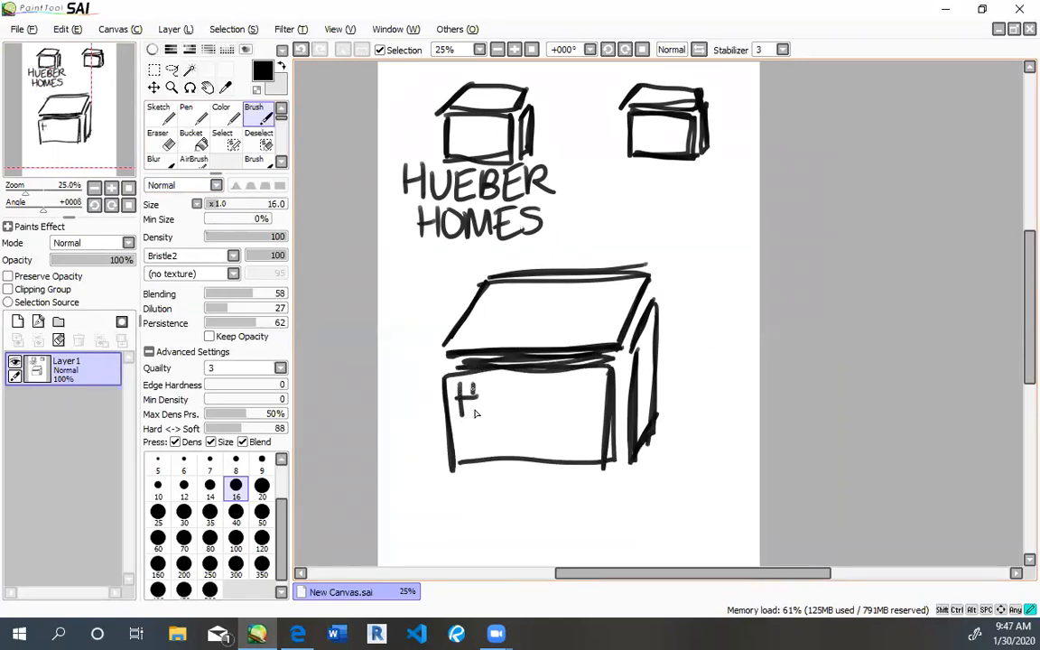
{"action": "left_click_drag", "start_coordinate": [455, 393], "coordinate": [515, 416]}
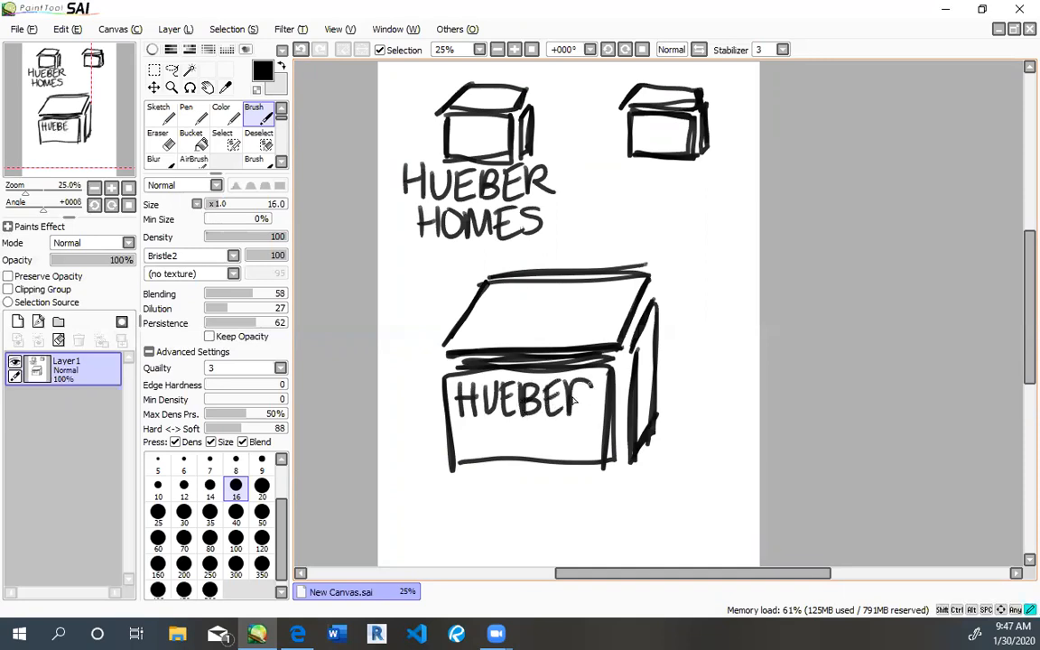
{"action": "left_click_drag", "start_coordinate": [466, 439], "coordinate": [524, 448]}
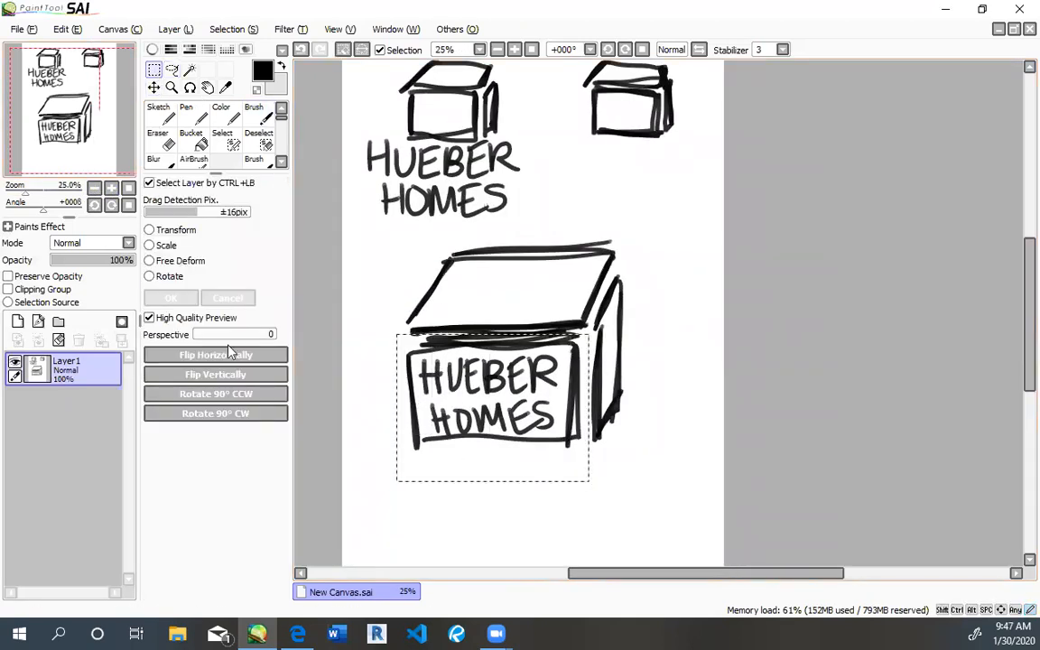
- Switch to the Pen tool and set its minimum stroke size for redrawing the house outlines
{"action": "left_click", "coordinate": [148, 229]}
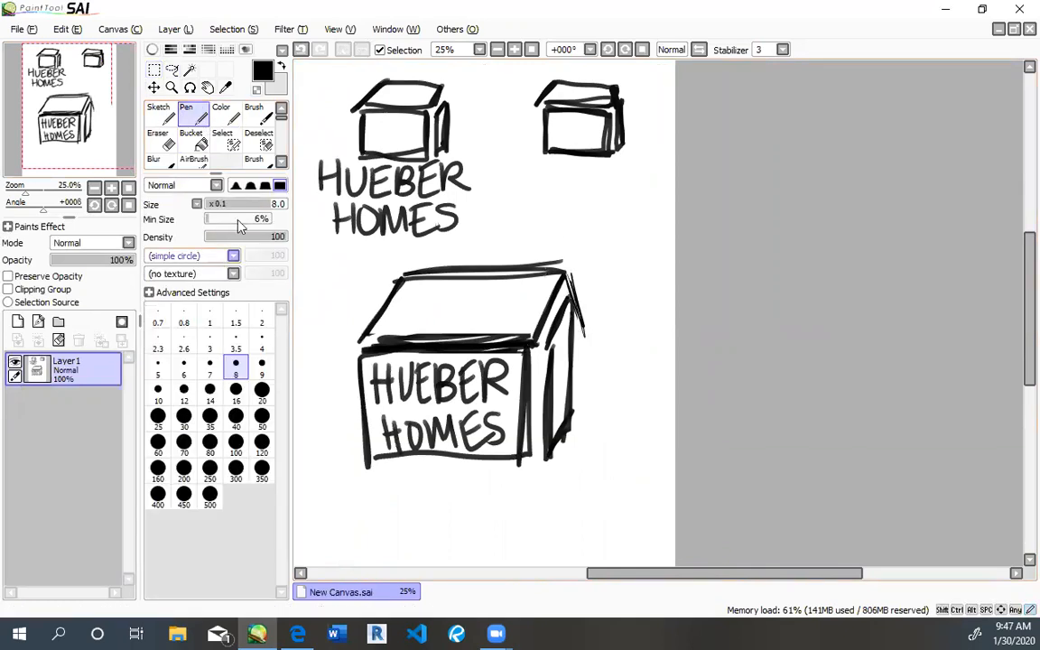
{"action": "left_click", "coordinate": [255, 109]}
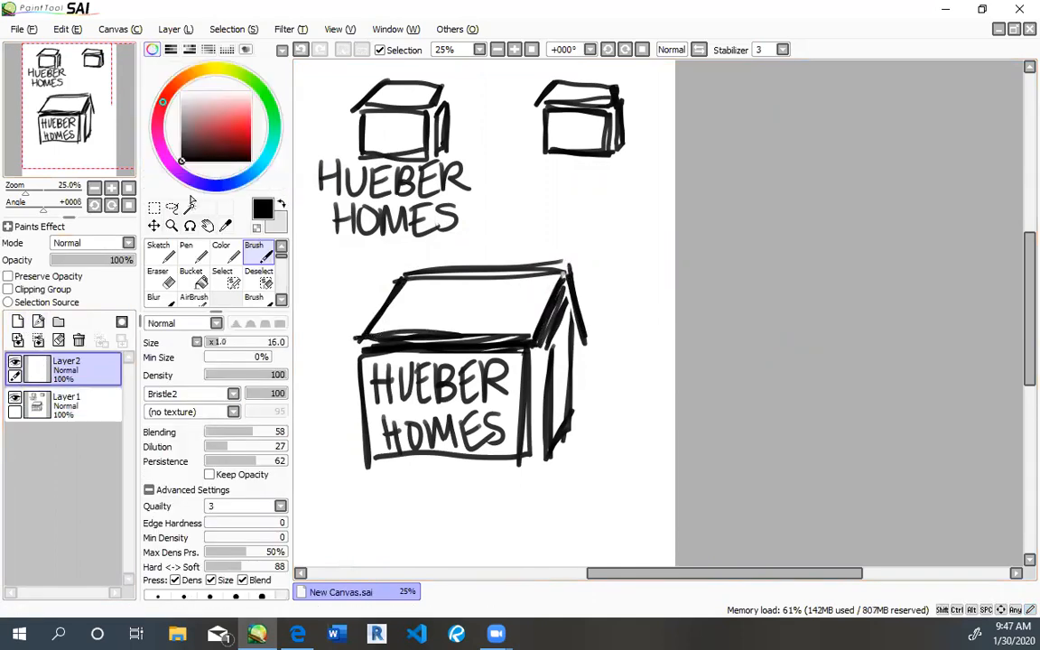
- Paint the house light purple with a soft brush, then shade the roof dark purple
{"action": "left_click", "coordinate": [226, 72]}
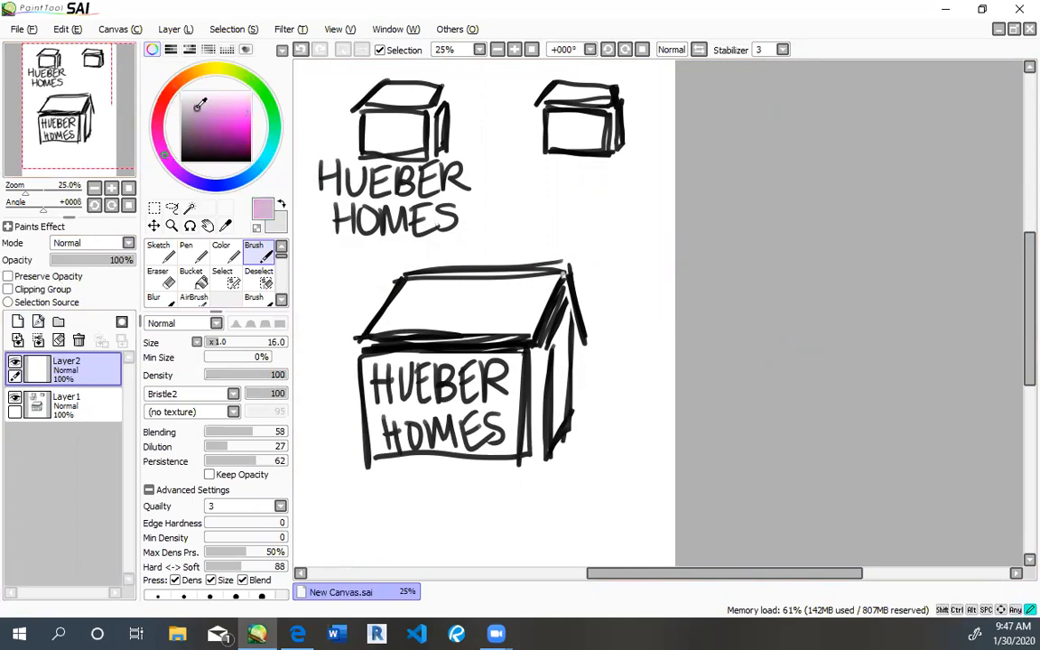
{"action": "mouse_move", "coordinate": [194, 103]}
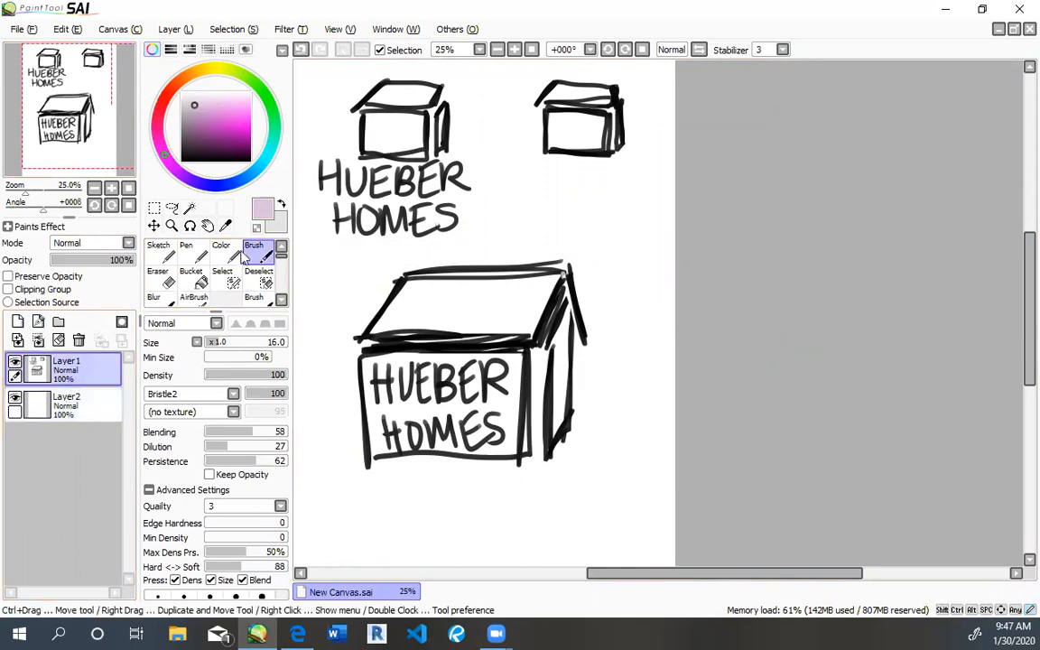
{"action": "left_click", "coordinate": [220, 246]}
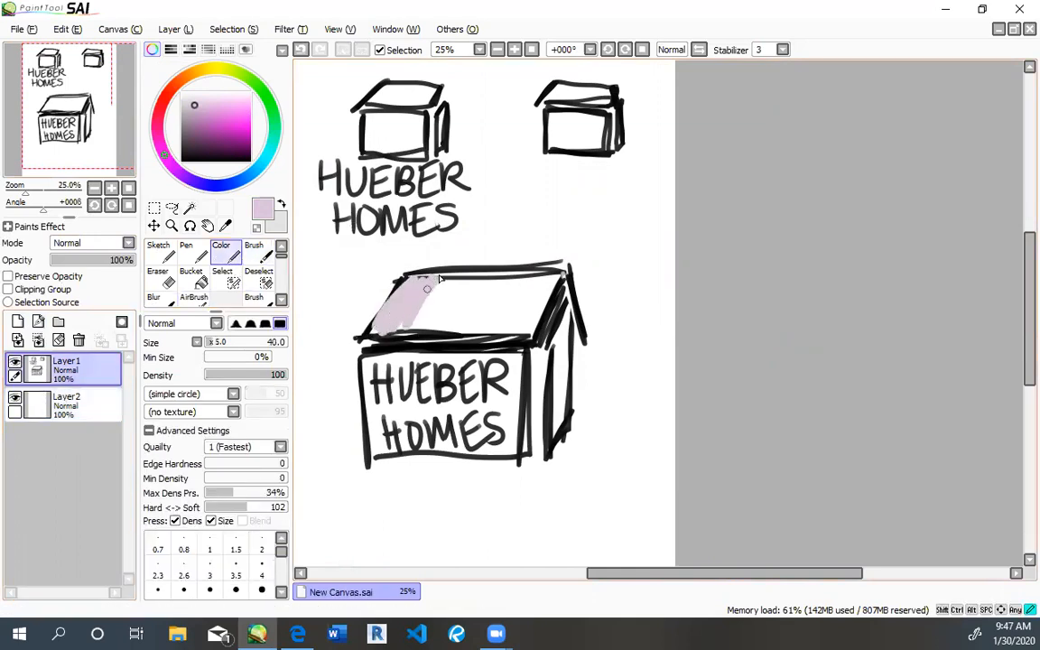
{"action": "left_click", "coordinate": [67, 401]}
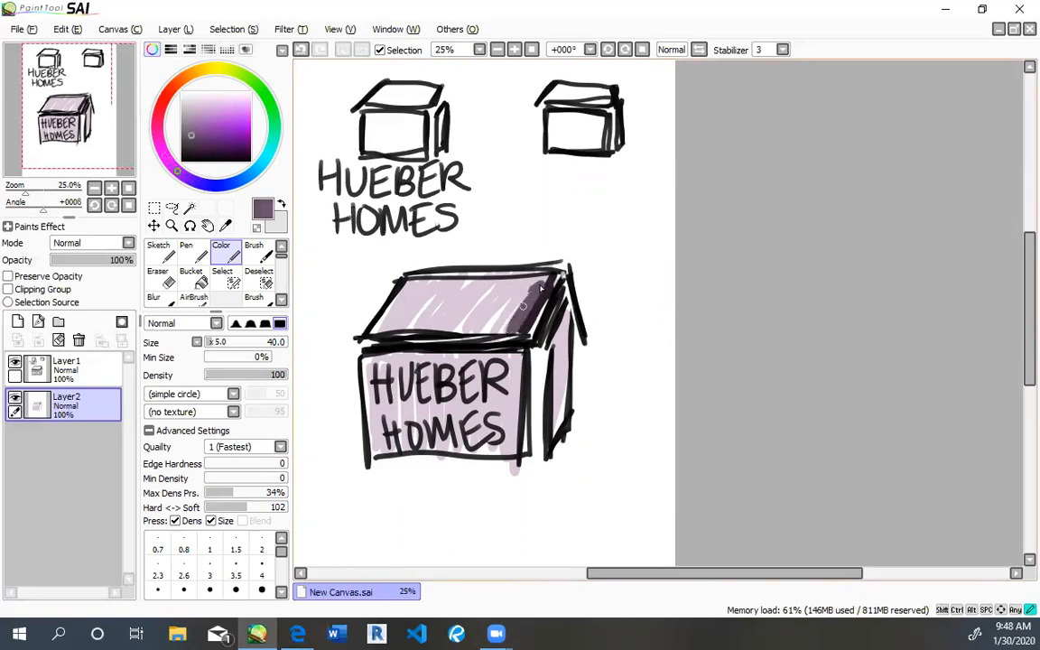
{"action": "left_click_drag", "start_coordinate": [506, 289], "coordinate": [434, 325]}
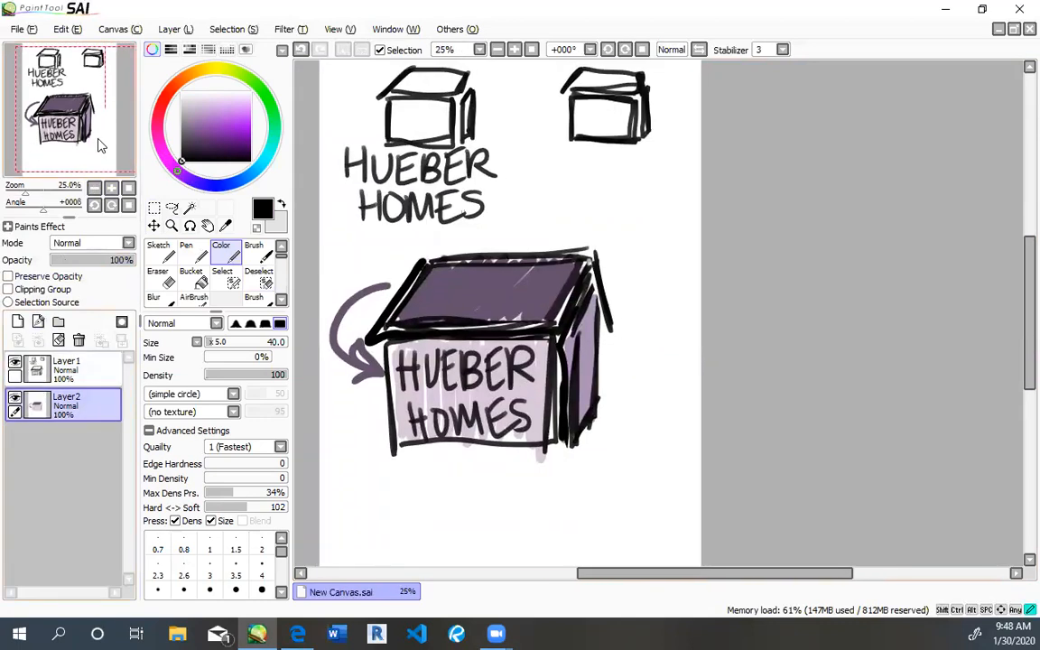
- Review the shaded sketch, then switch to the finished flat logo in Photoshop
{"action": "scroll", "scroll_direction": "down", "scroll_amount": 3}
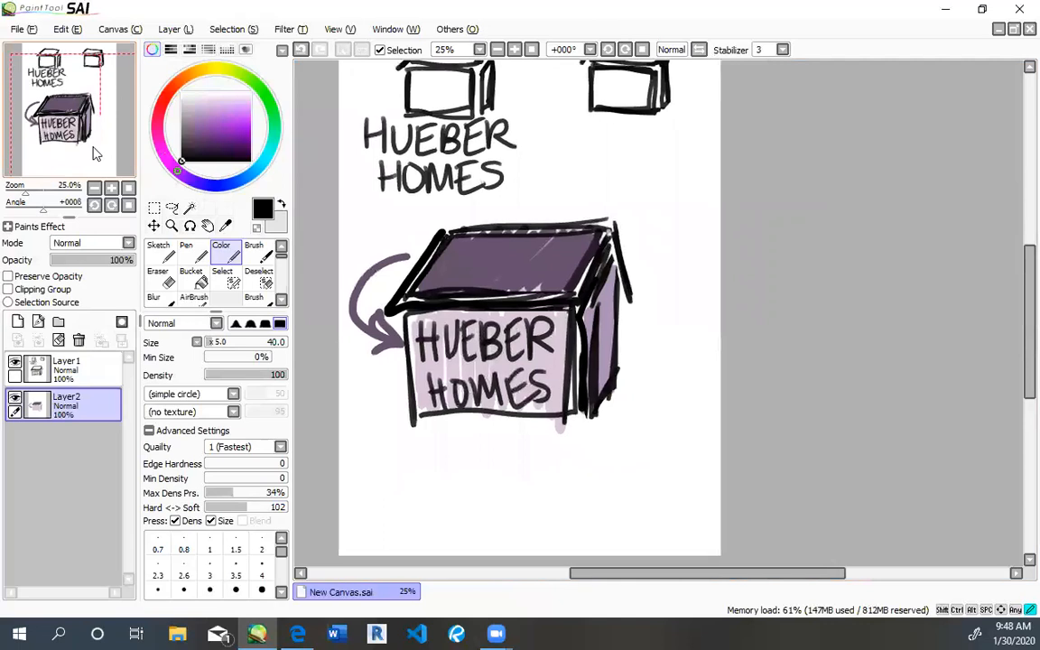
{"action": "mouse_move", "coordinate": [109, 101]}
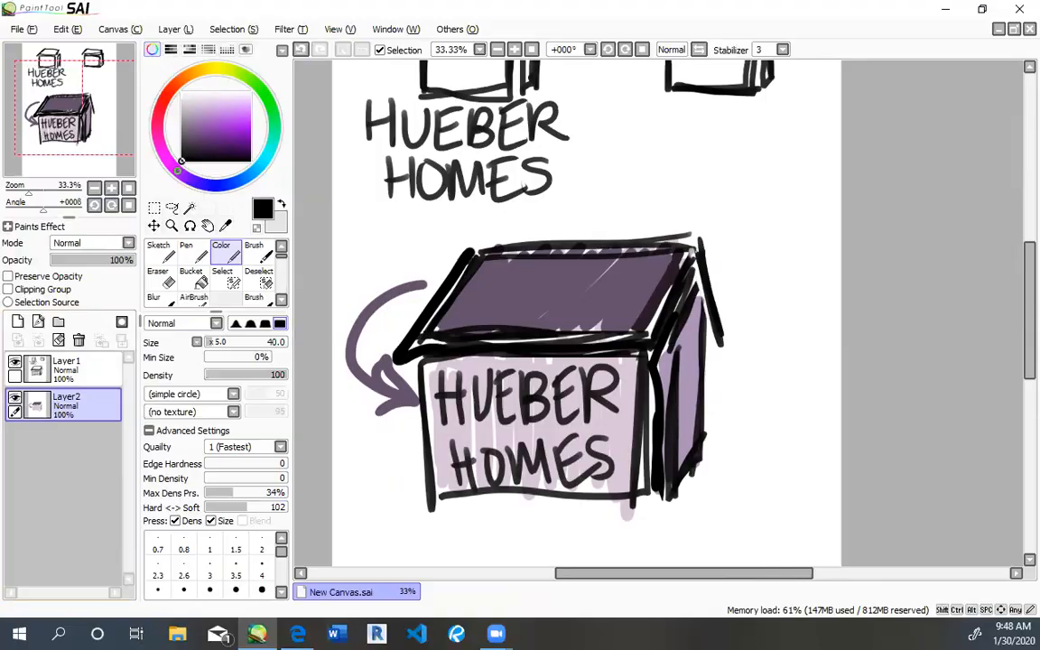
{"action": "left_click", "coordinate": [534, 632]}
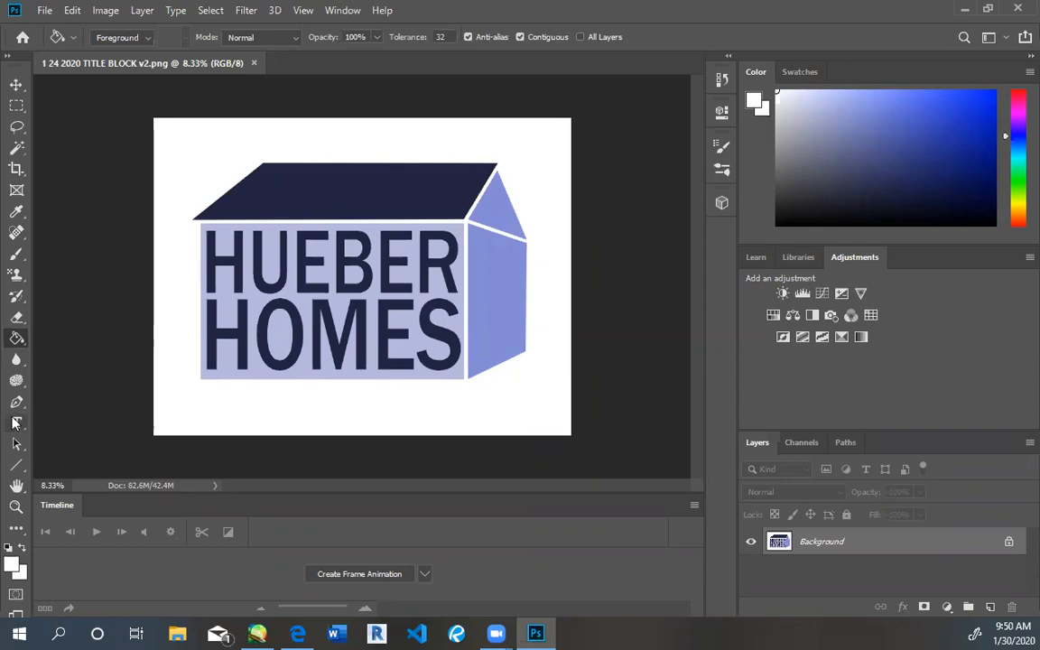
{"action": "mouse_move", "coordinate": [261, 632]}
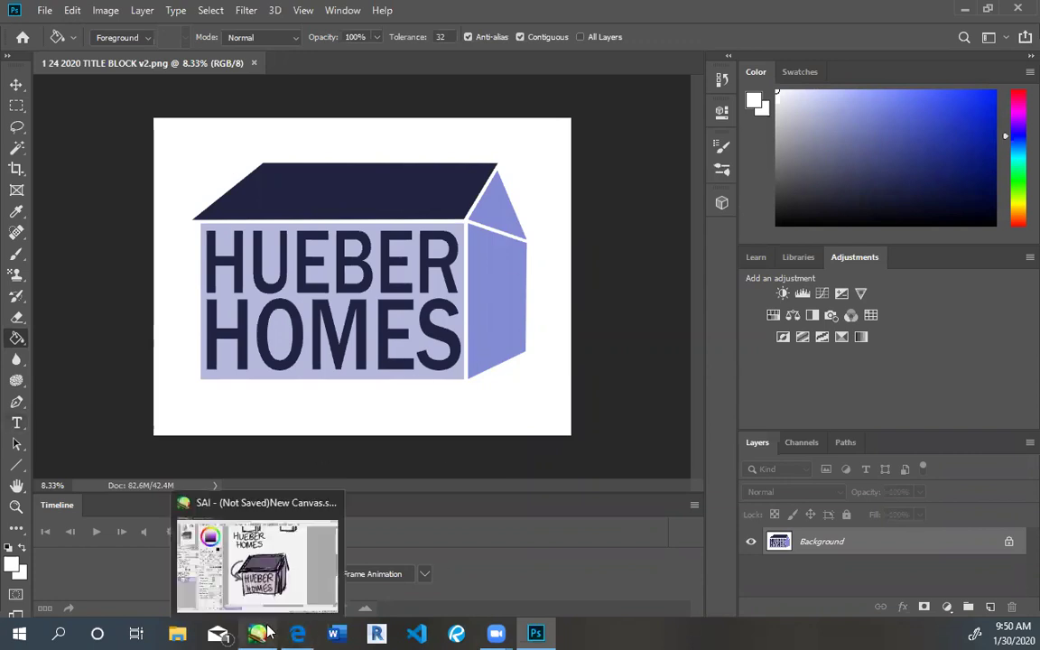
{"action": "left_click", "coordinate": [264, 632]}
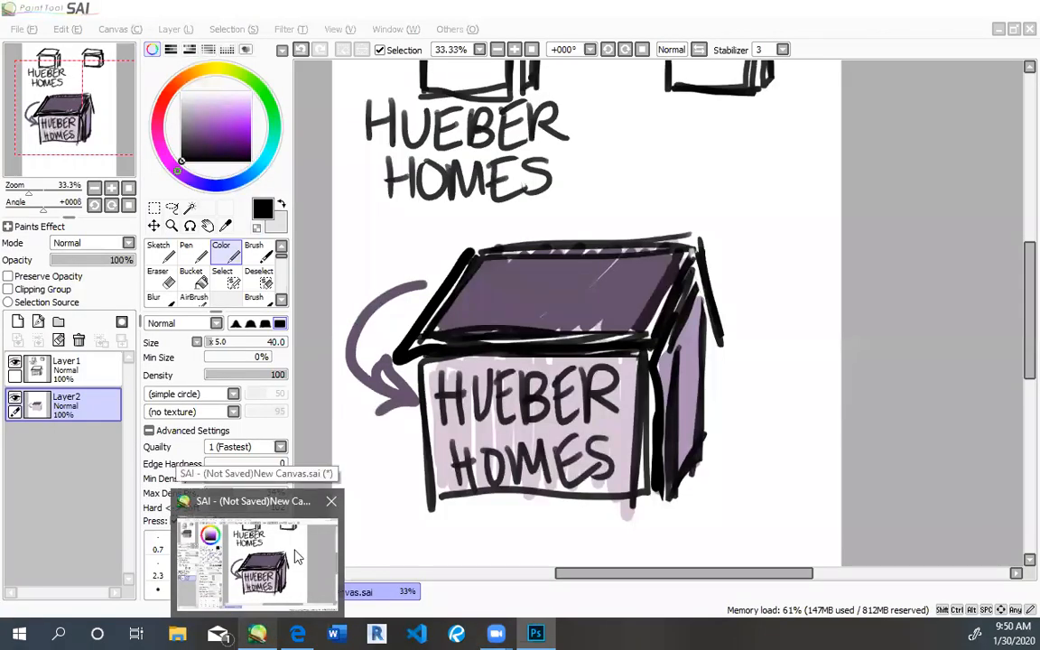
{"action": "mouse_move", "coordinate": [311, 549]}
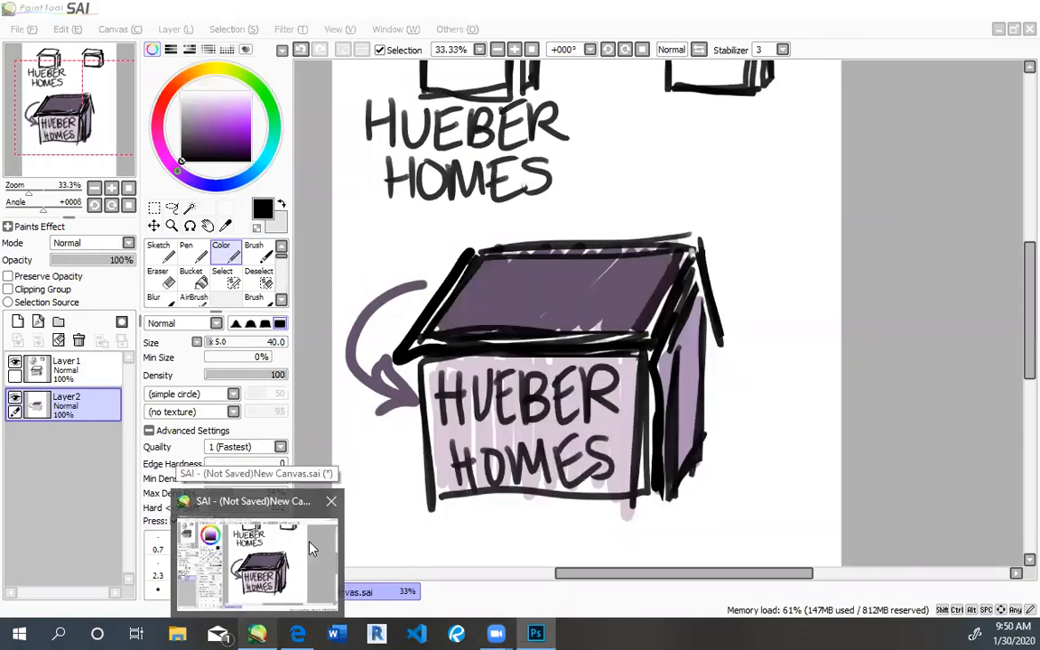
{"action": "left_click", "coordinate": [535, 632]}
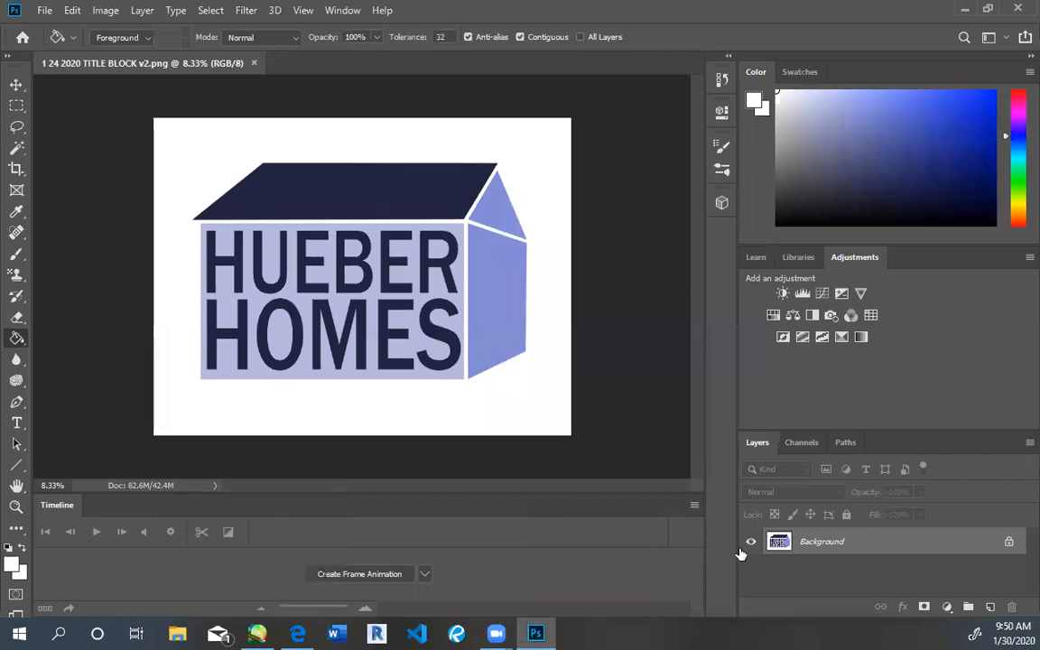
{"action": "mouse_move", "coordinate": [284, 394]}
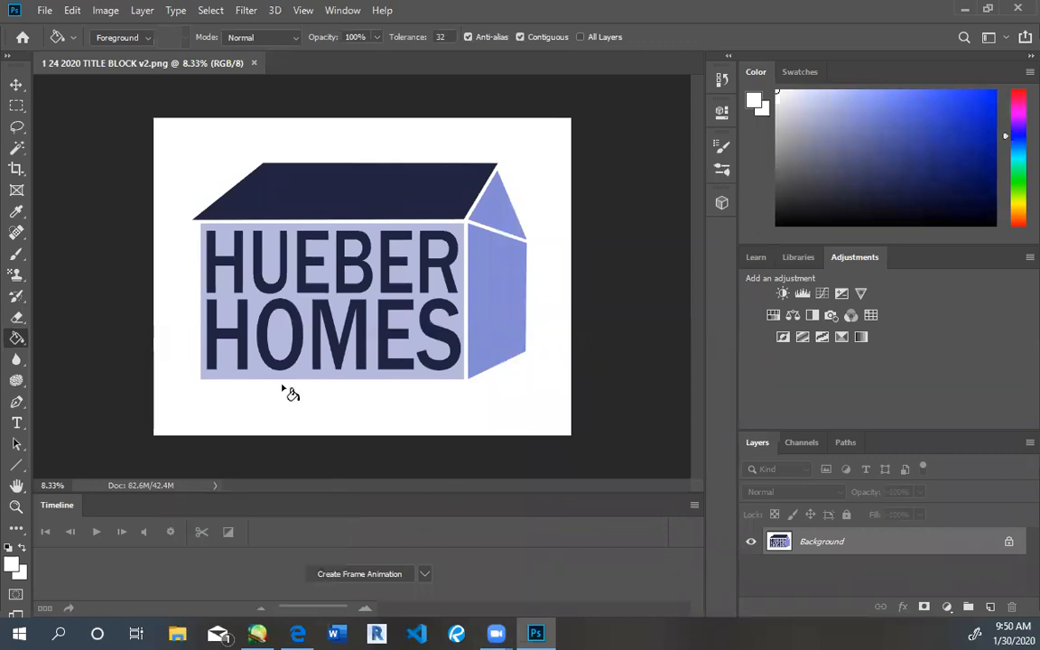
{"action": "mouse_move", "coordinate": [455, 282]}
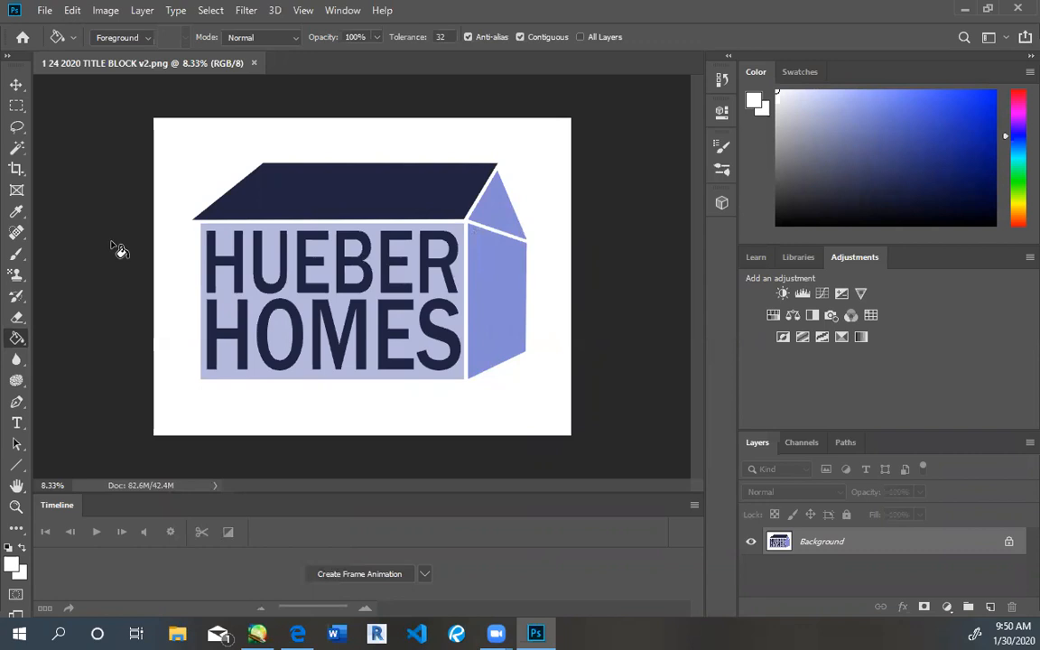
{"action": "mouse_move", "coordinate": [130, 213]}
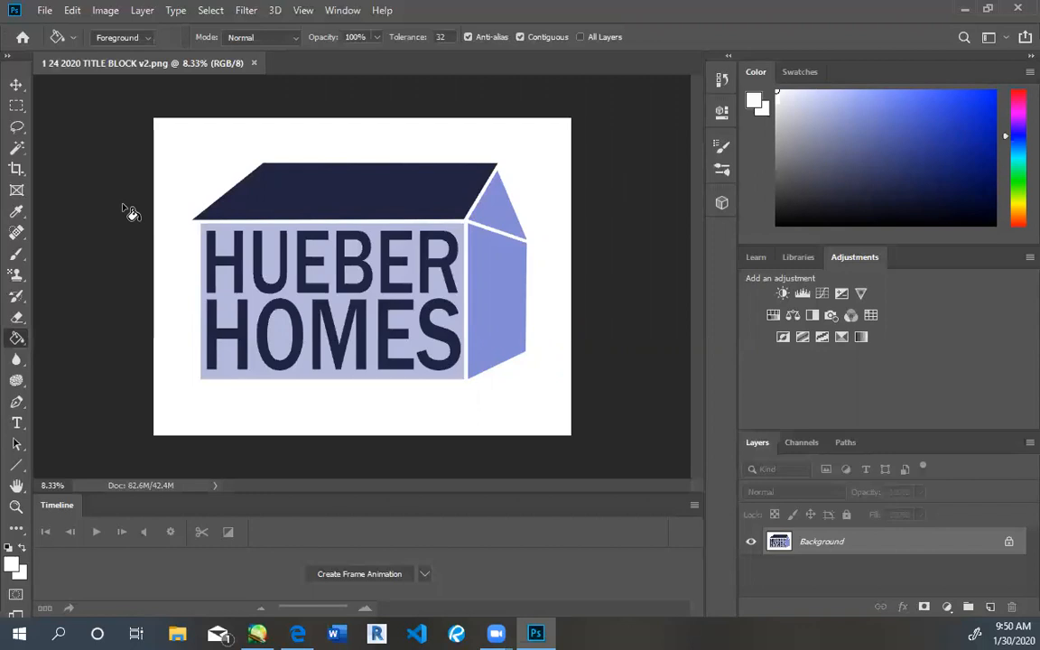
{"action": "mouse_move", "coordinate": [588, 399]}
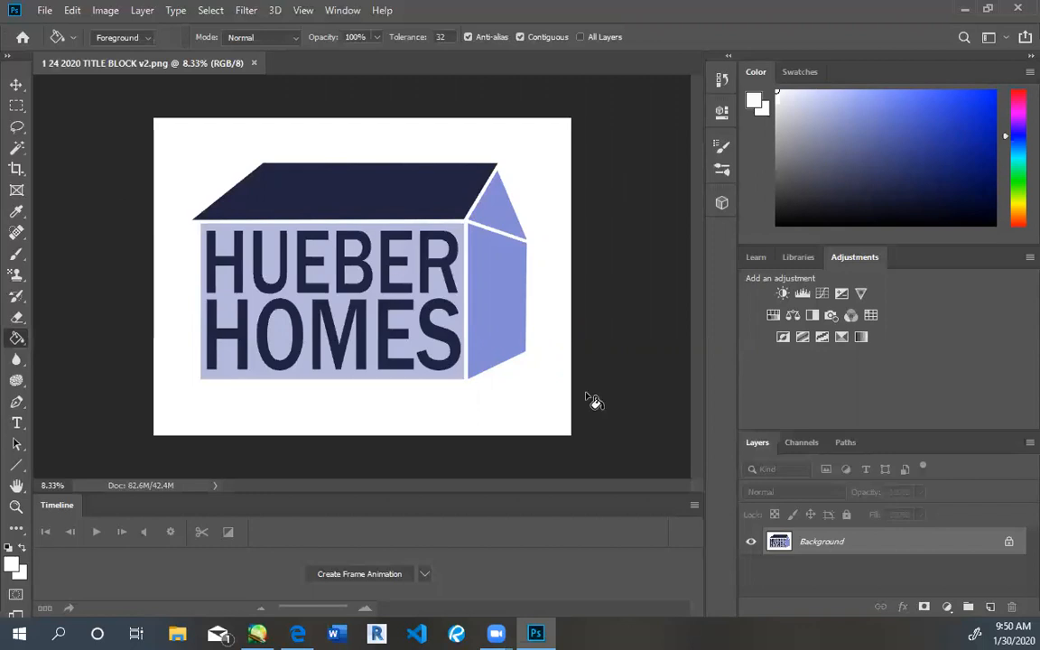